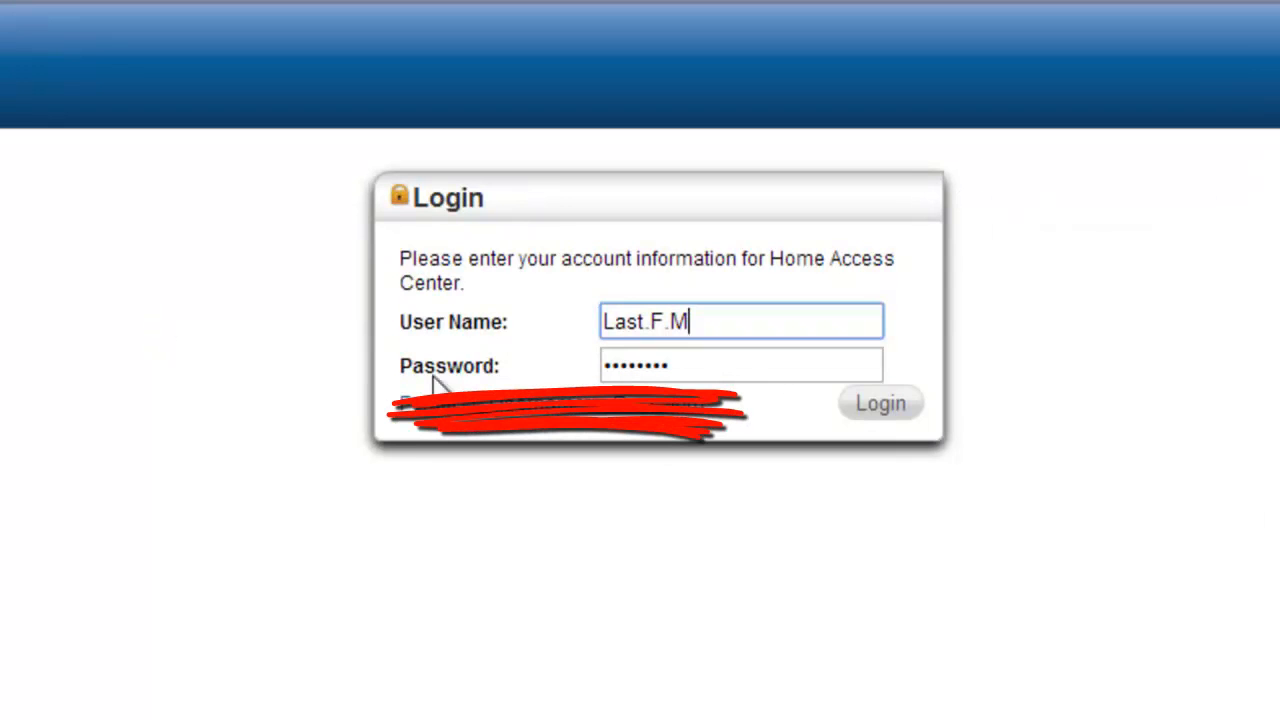
{"action": "mouse_move", "coordinate": [630, 445]}
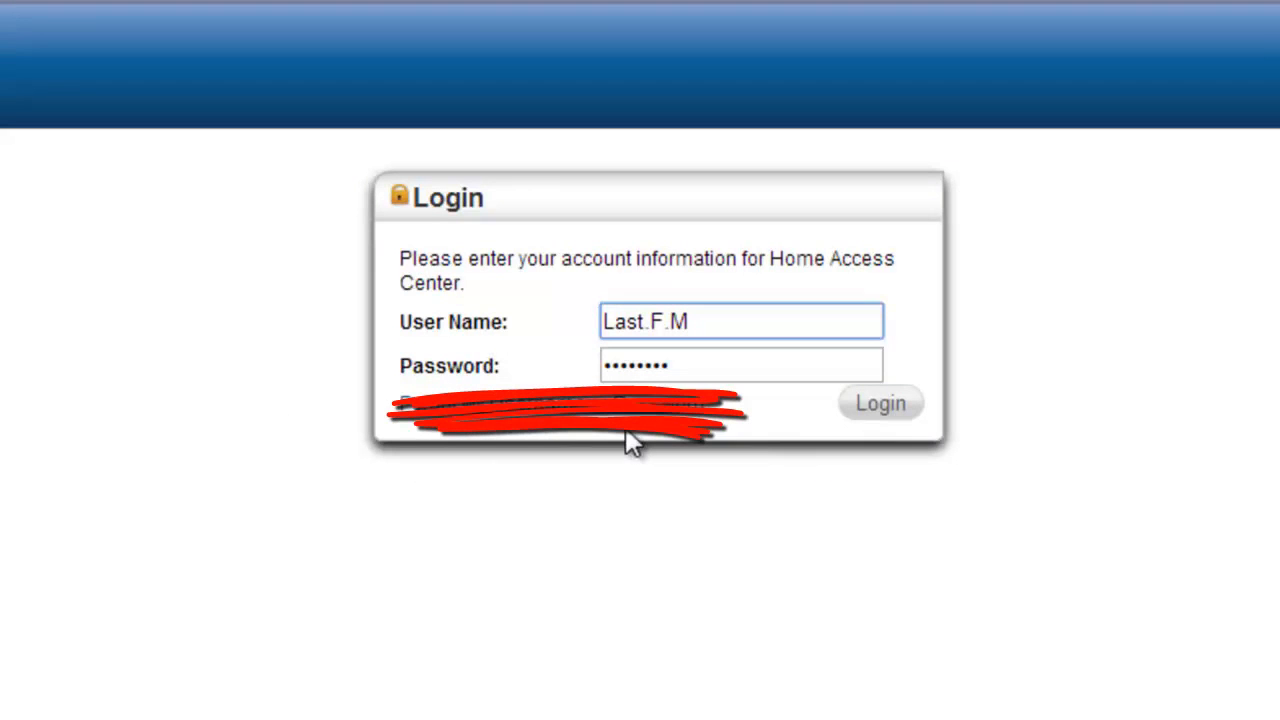
{"action": "mouse_move", "coordinate": [608, 530]}
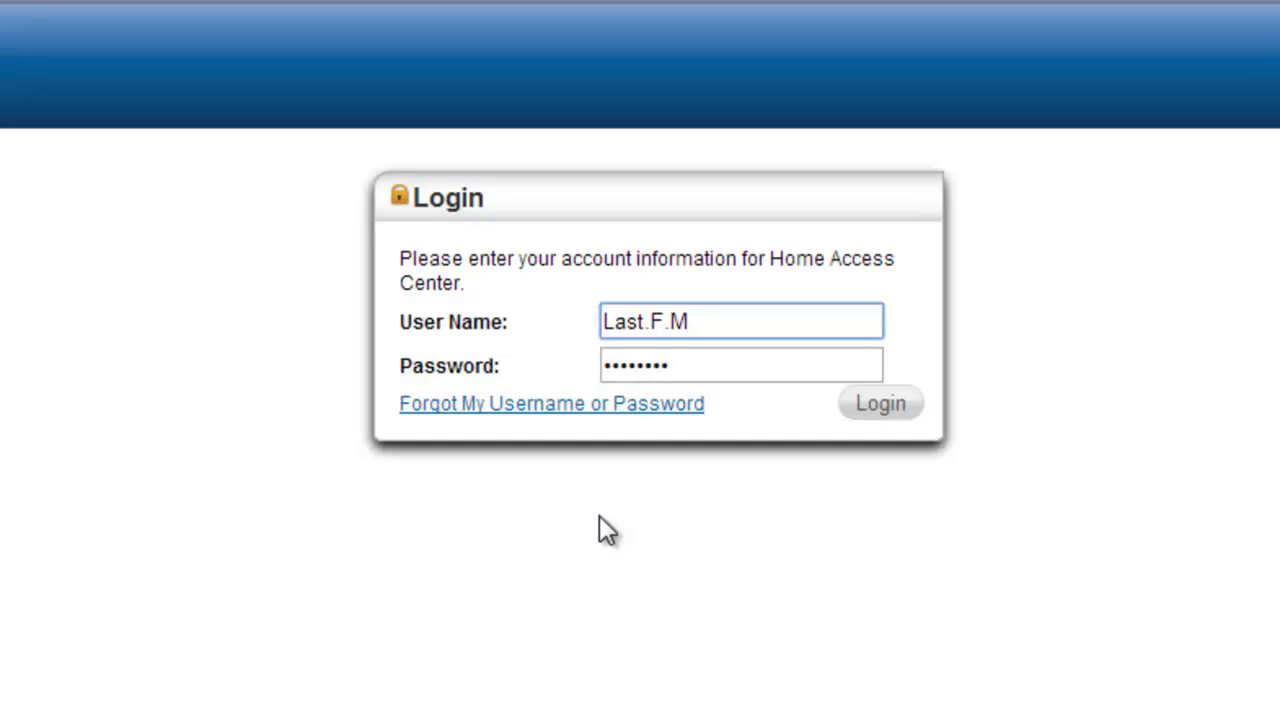
Sign in to the student account to see the September 01–05, 2014 week view
{"action": "left_click", "coordinate": [879, 403]}
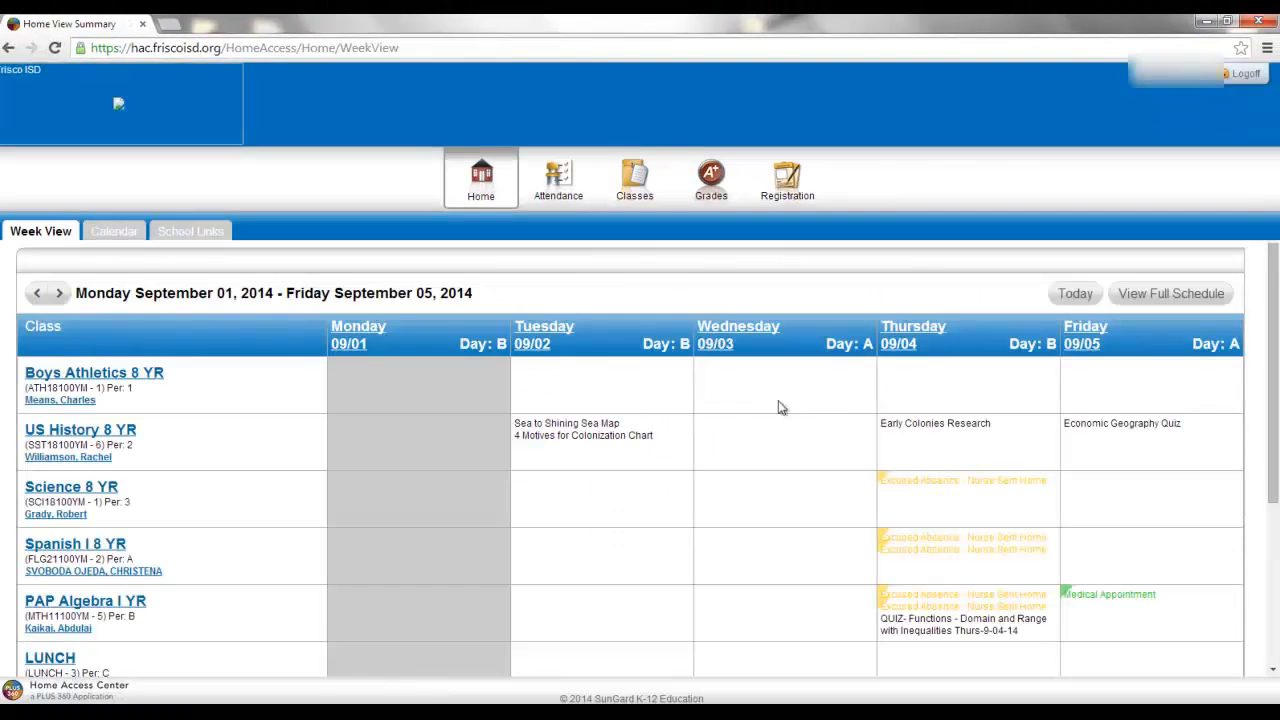
{"action": "mouse_move", "coordinate": [765, 405]}
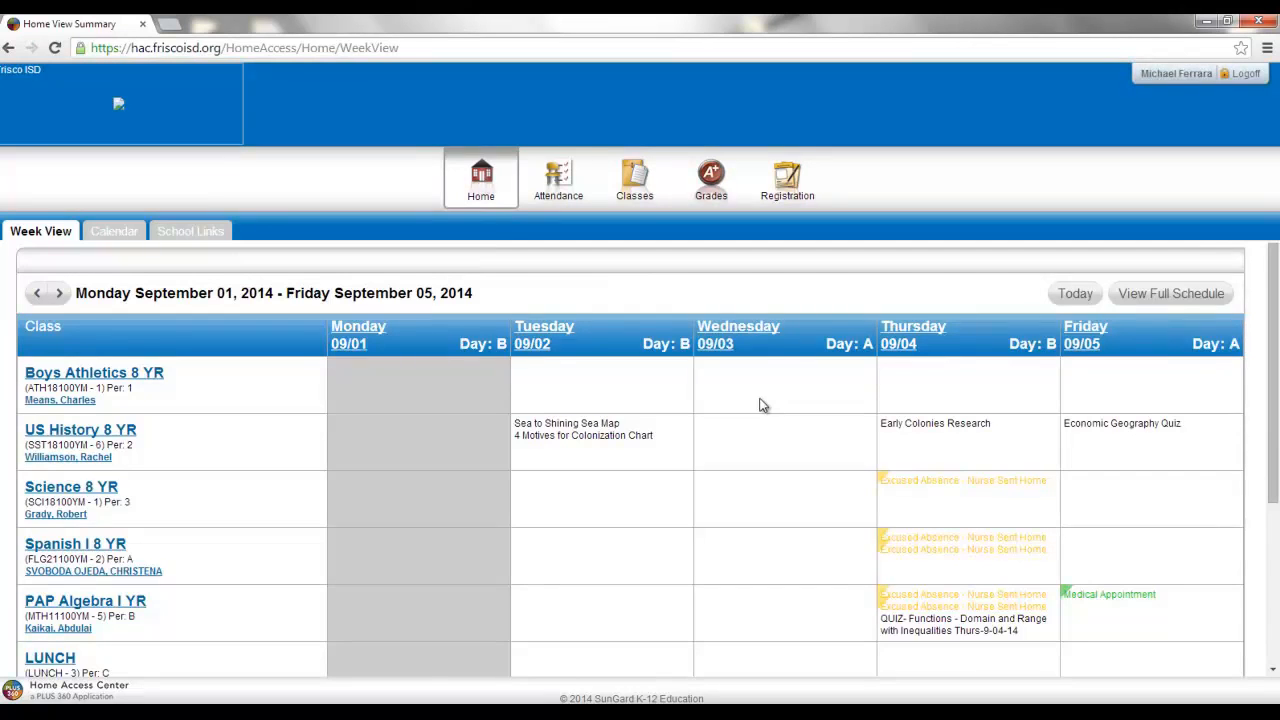
{"action": "mouse_move", "coordinate": [497, 371]}
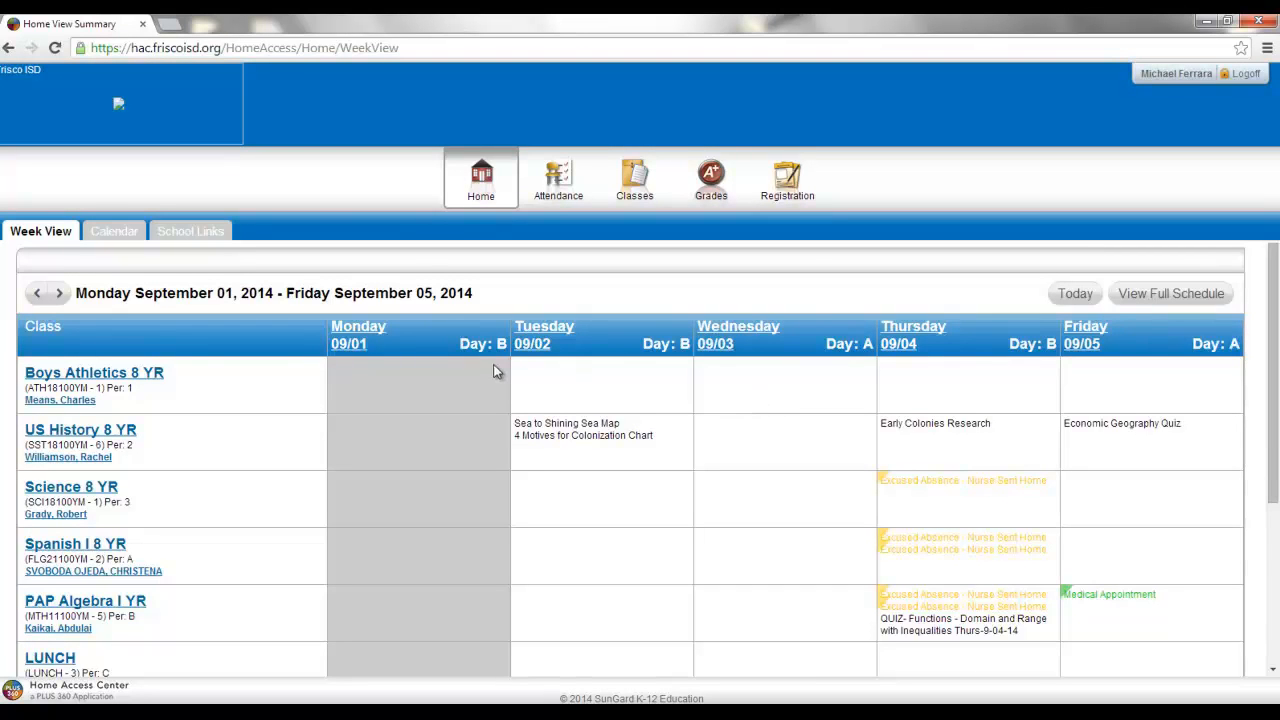
{"action": "mouse_move", "coordinate": [550, 307]}
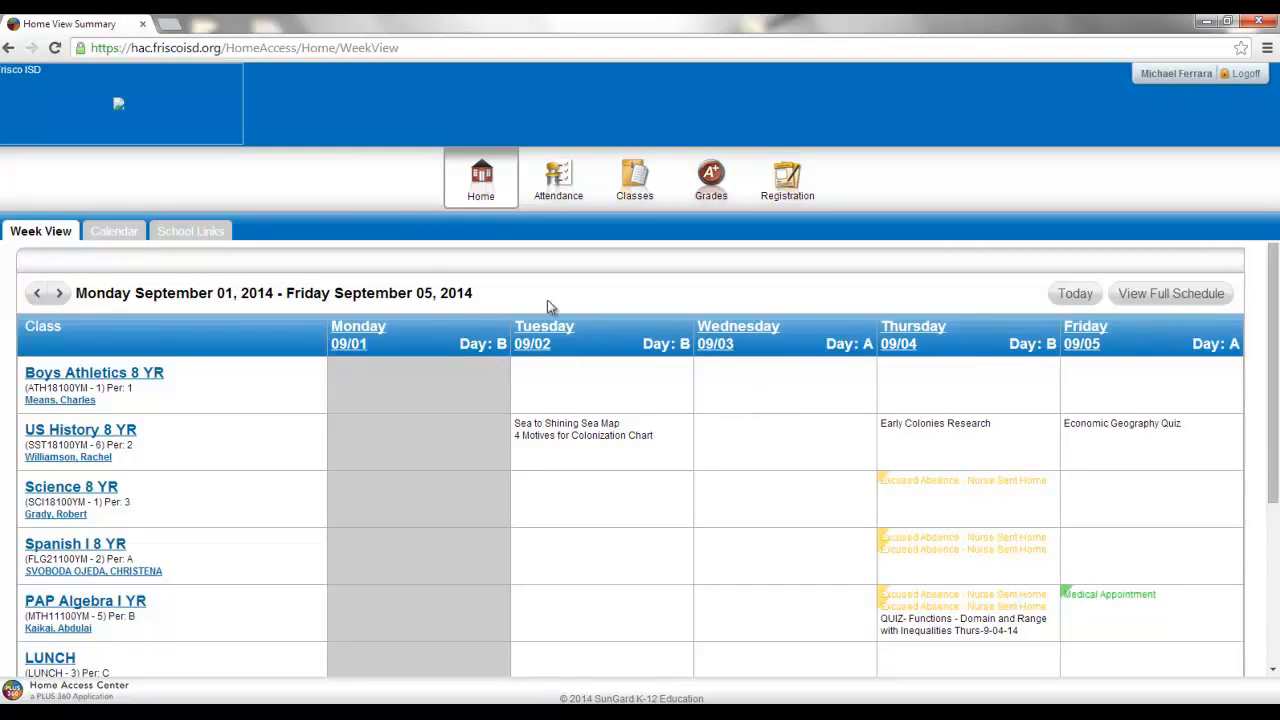
{"action": "mouse_move", "coordinate": [167, 518]}
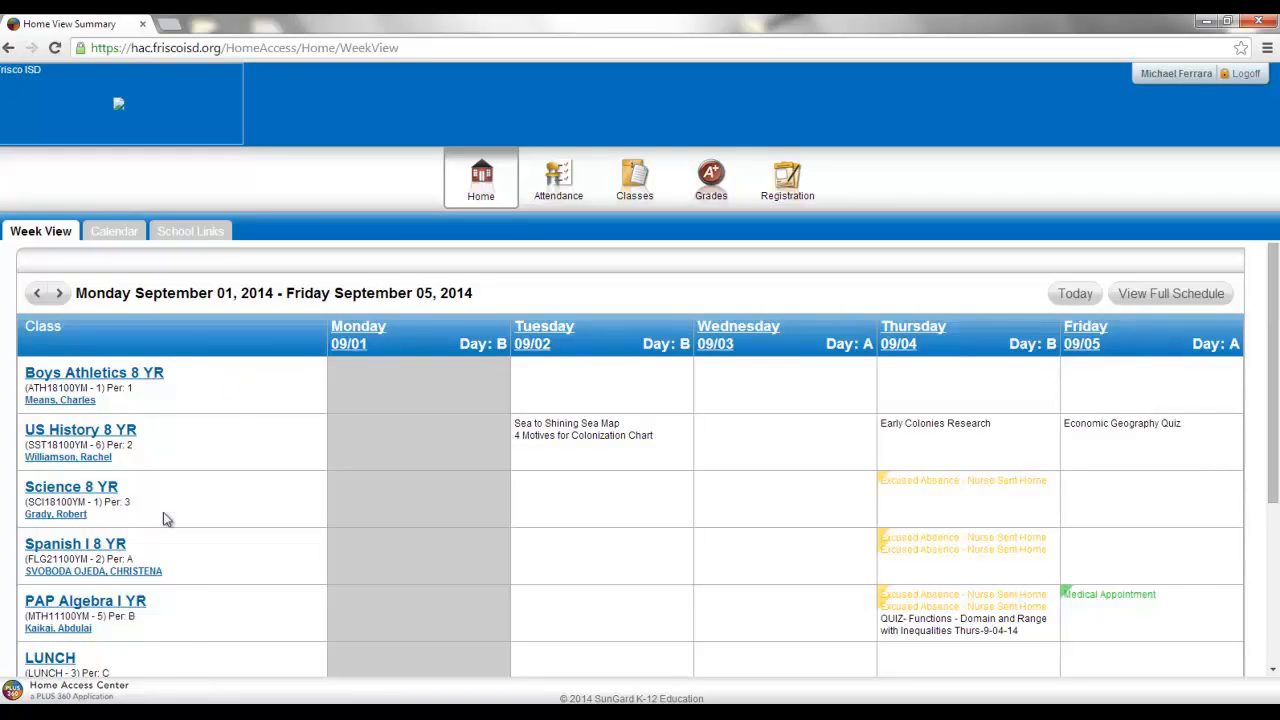
{"action": "mouse_move", "coordinate": [559, 518]}
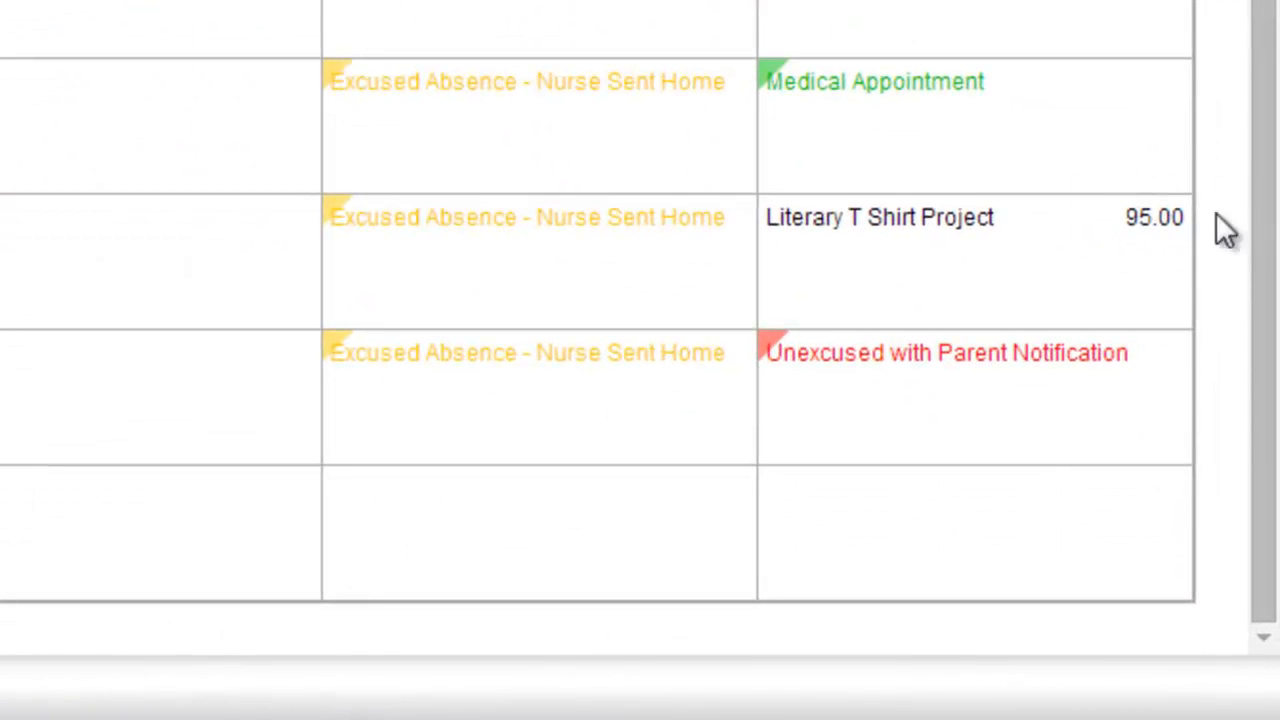
{"action": "mouse_move", "coordinate": [940, 280]}
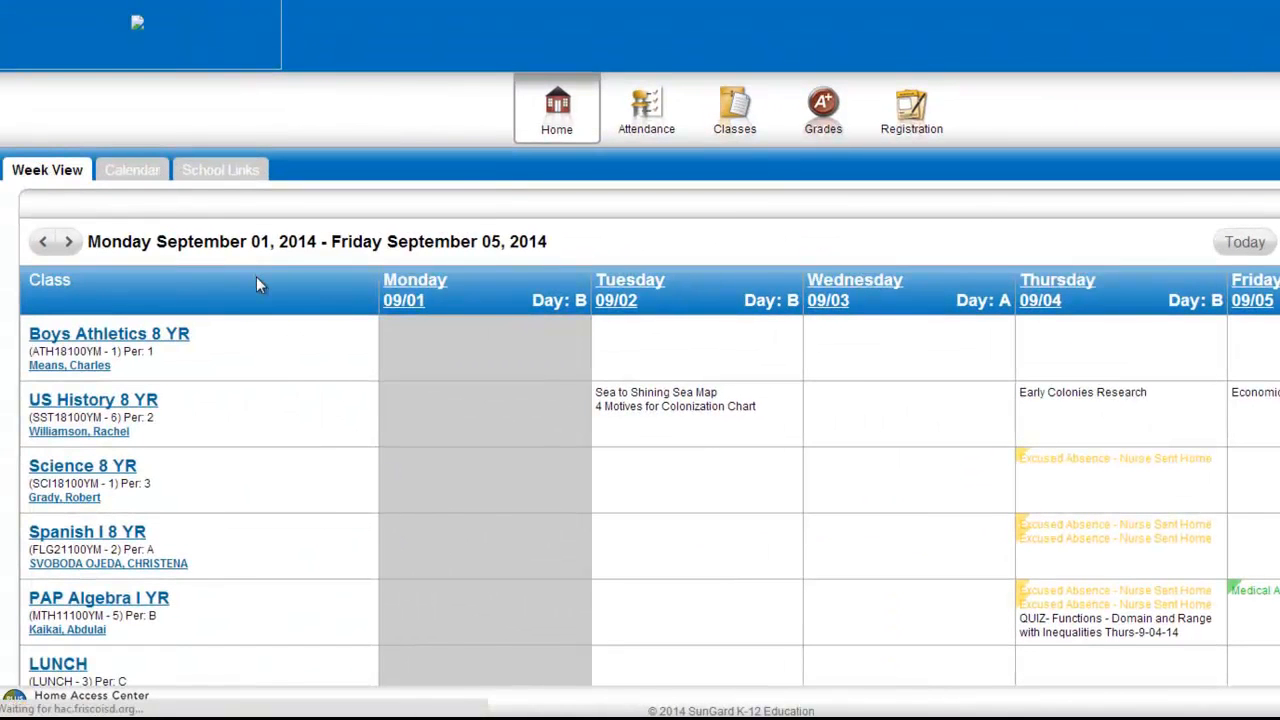
Filter the September 2014 calendar to US History 8 YR only, then restore all courses
{"action": "left_click", "coordinate": [132, 169]}
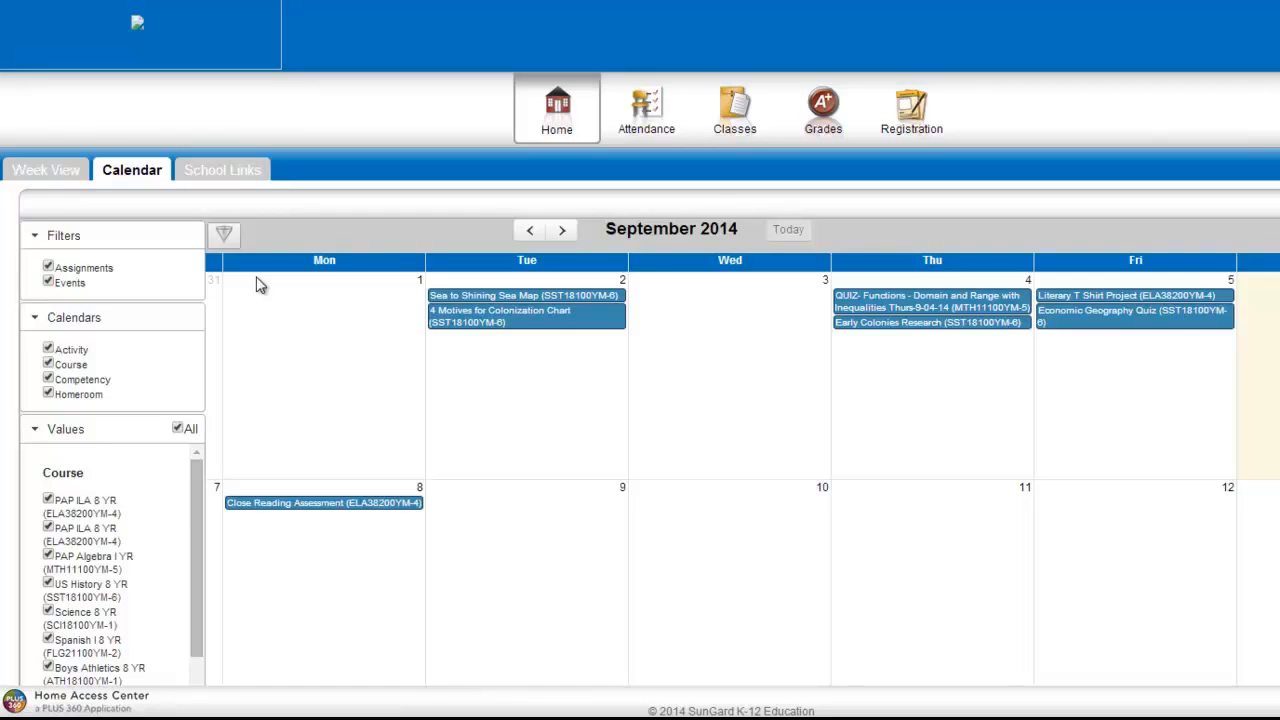
{"action": "scroll", "scroll_direction": "down", "scroll_amount": 3}
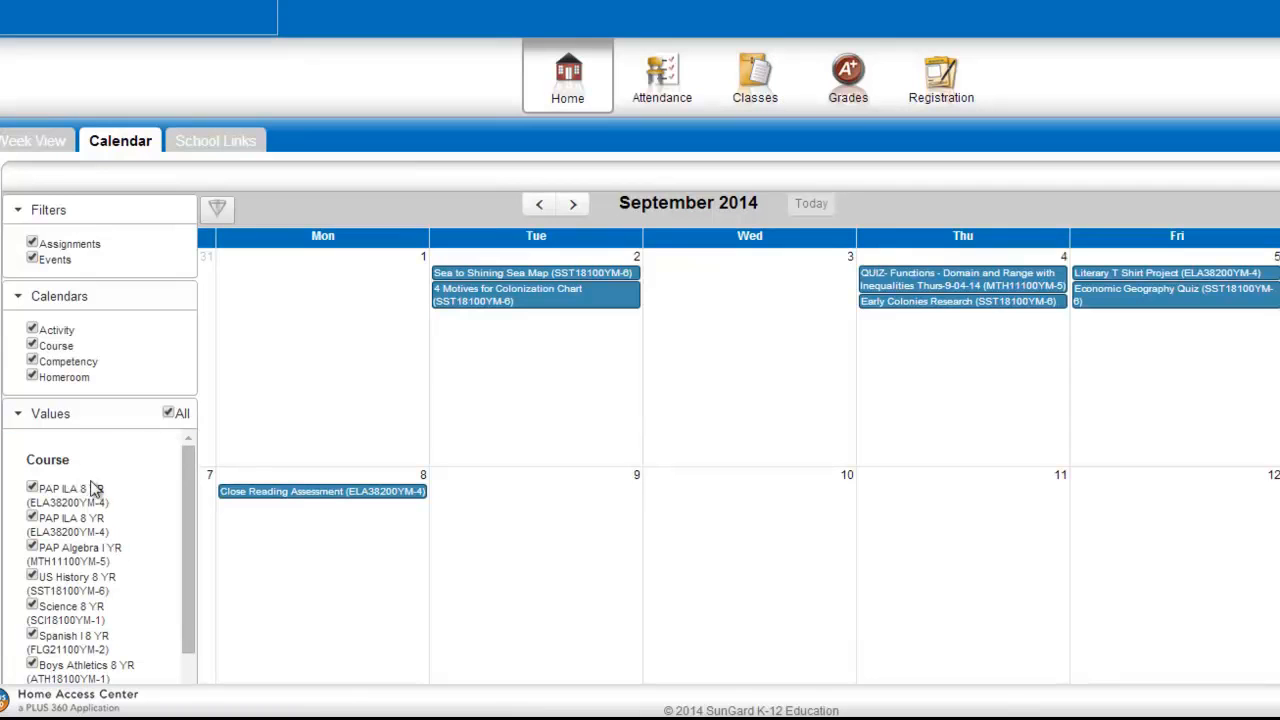
{"action": "left_click", "coordinate": [168, 413]}
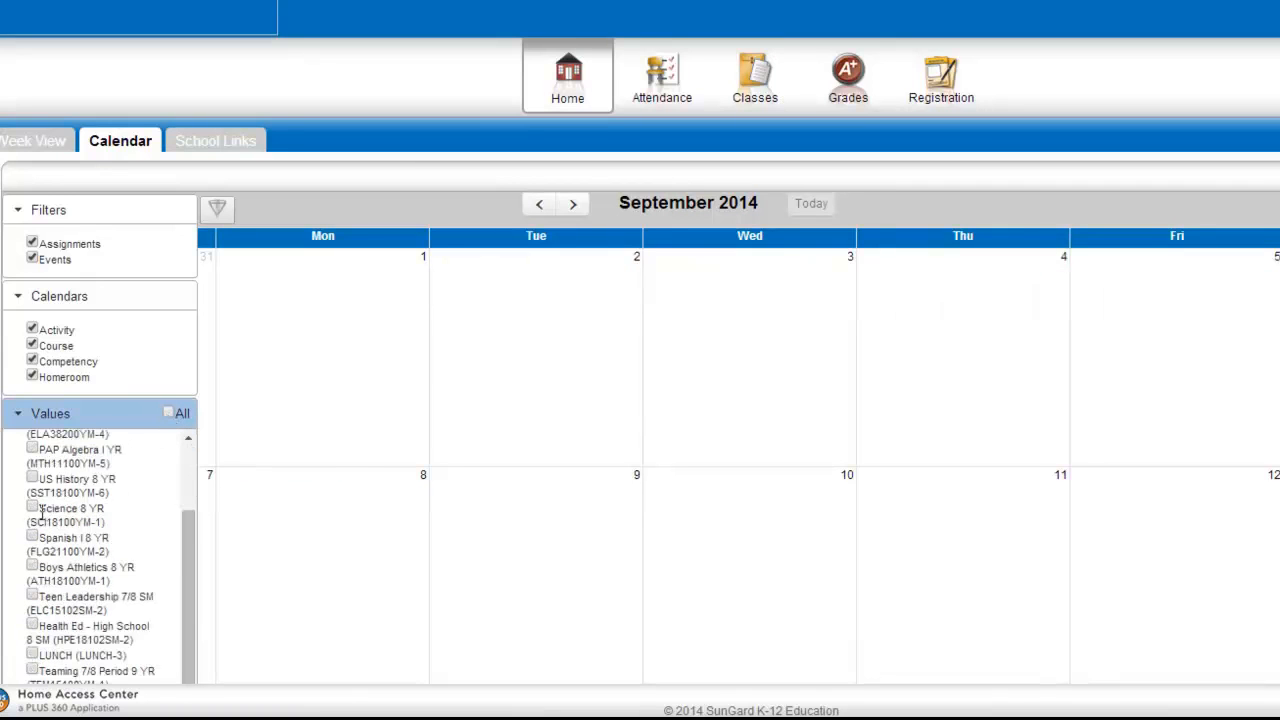
{"action": "left_click", "coordinate": [32, 479]}
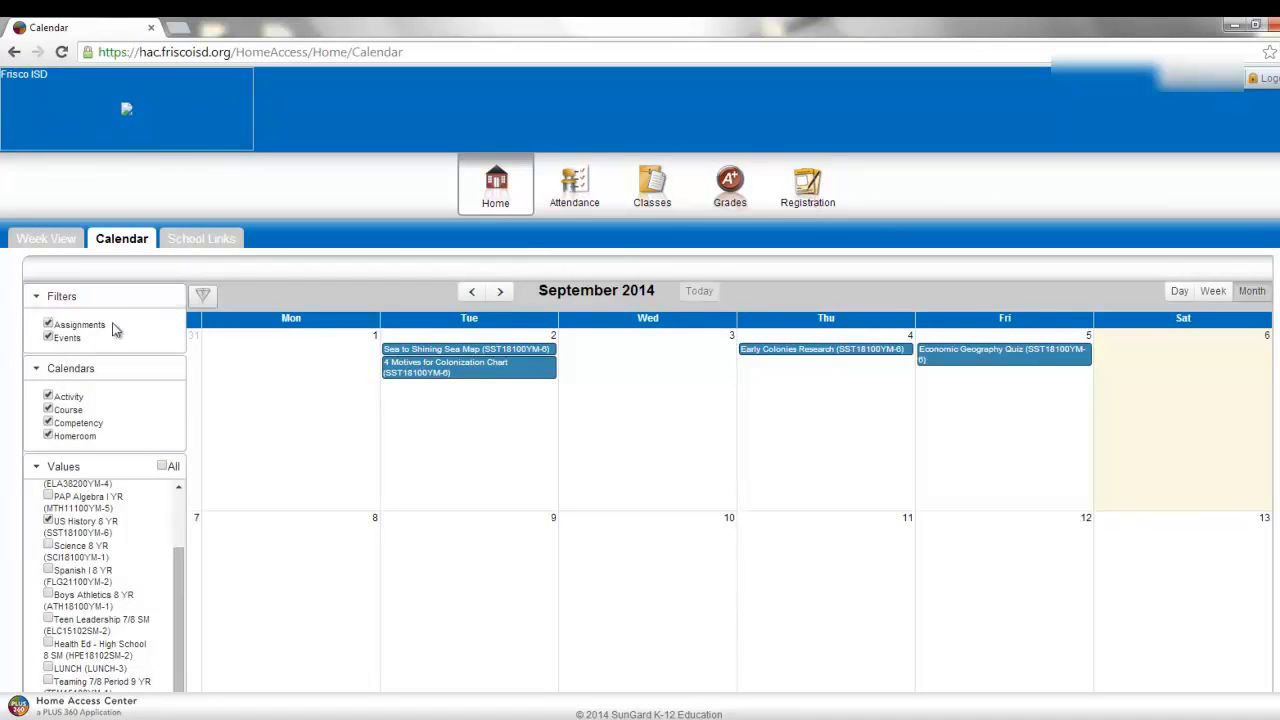
{"action": "mouse_move", "coordinate": [62, 555]}
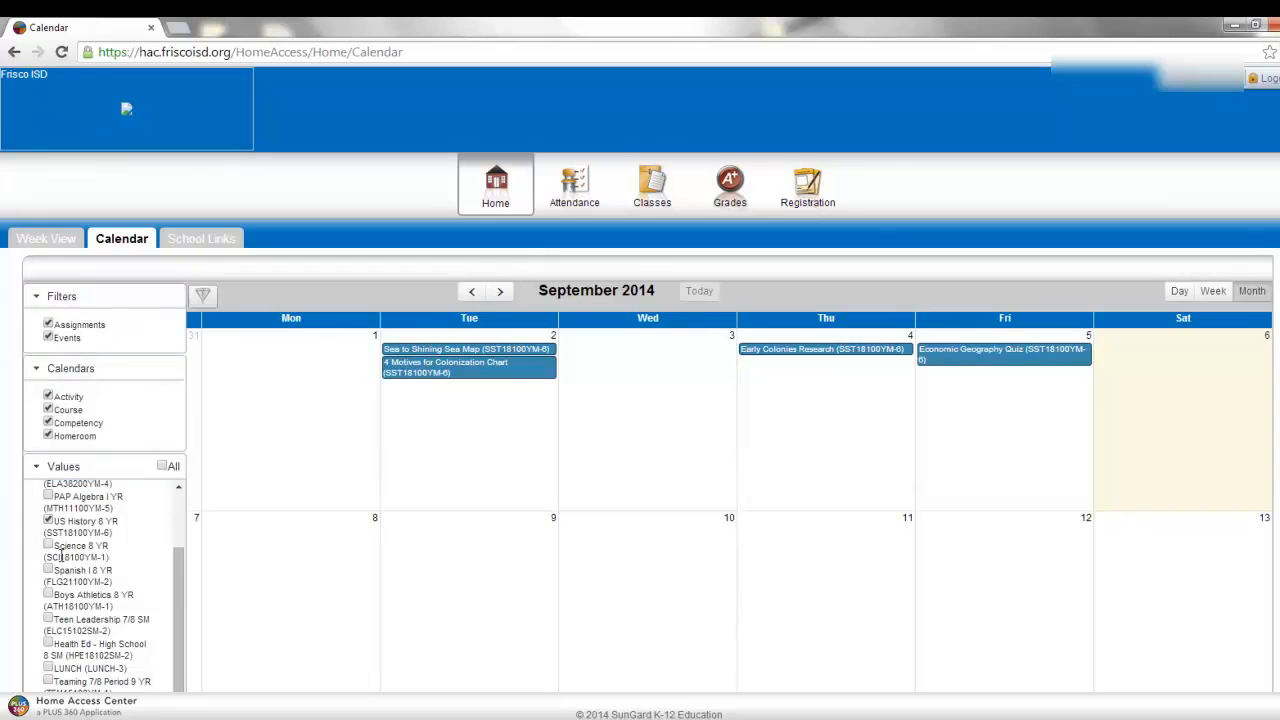
{"action": "left_click", "coordinate": [162, 466]}
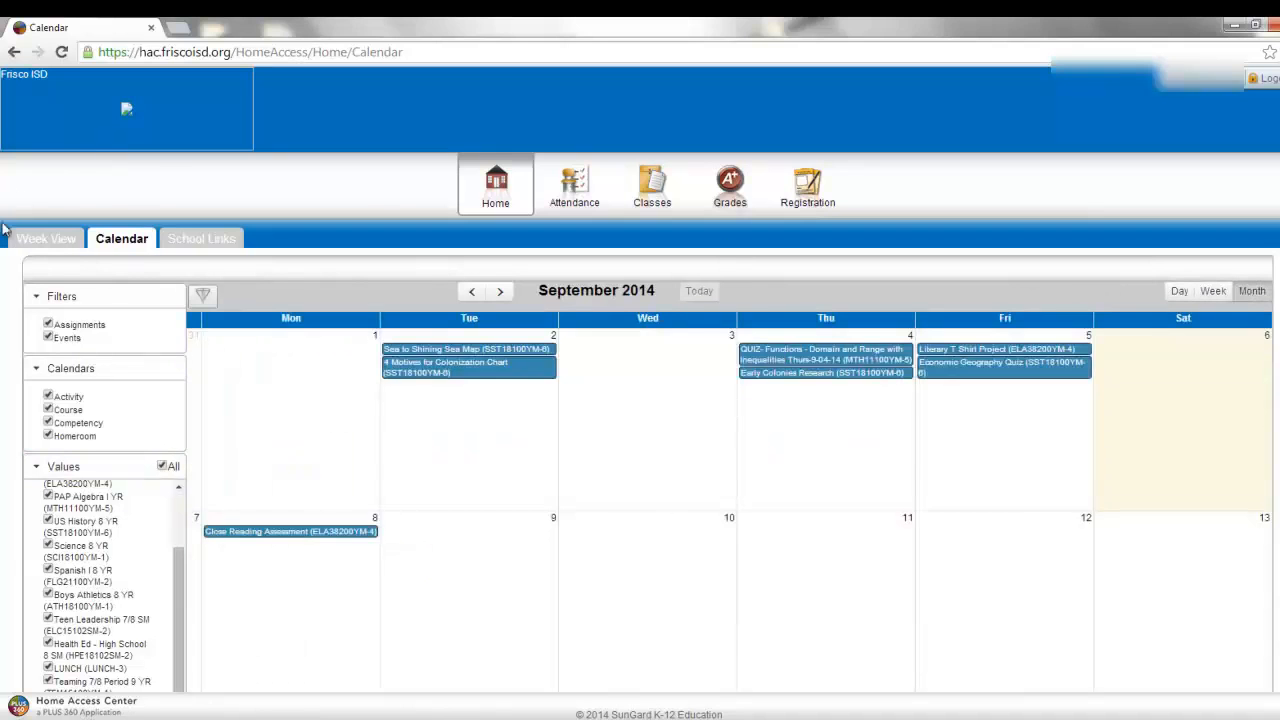
{"action": "left_click", "coordinate": [573, 185]}
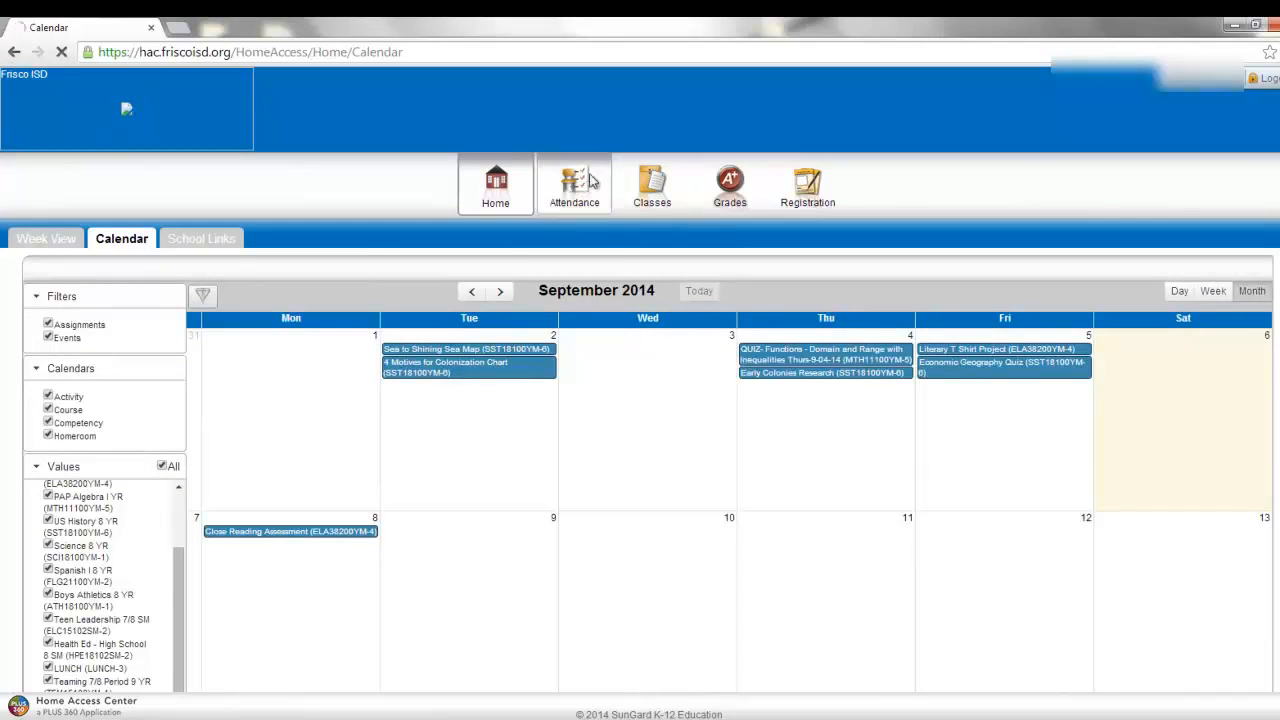
Check September 2014 attendance, with absences on the 4th and 5th, then view Classwork grades
{"action": "left_click", "coordinate": [574, 185]}
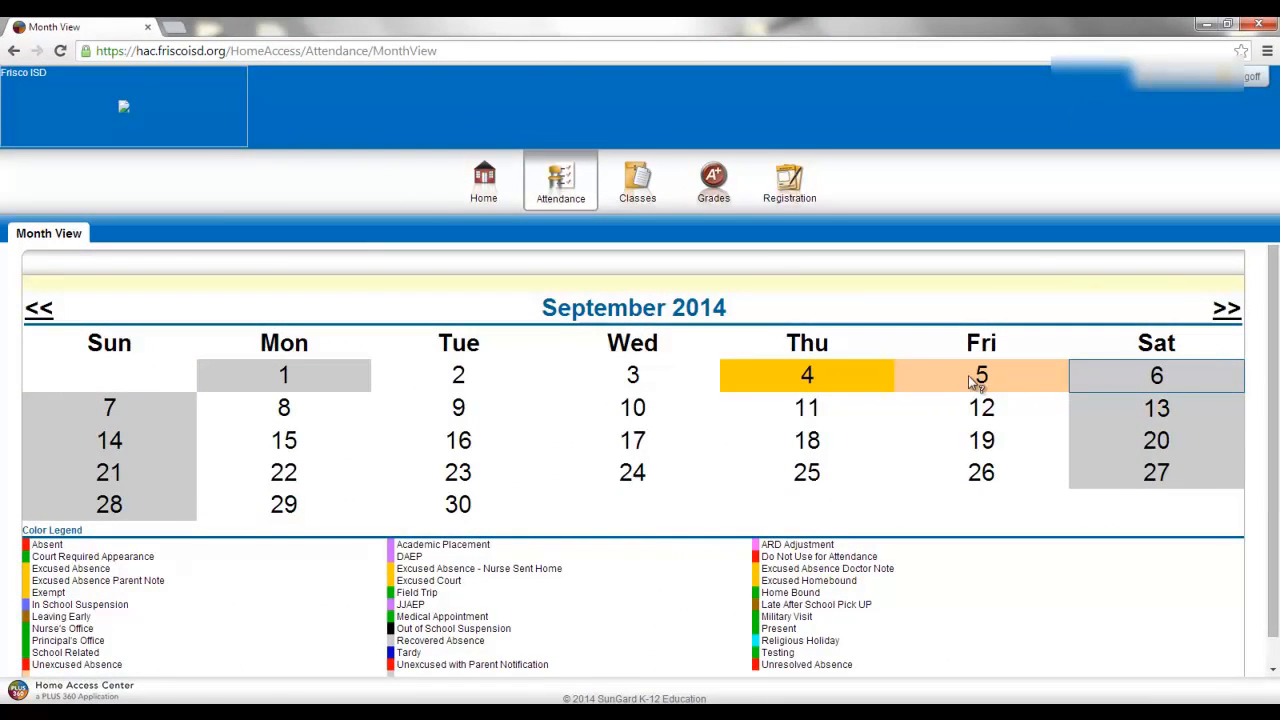
{"action": "mouse_move", "coordinate": [1230, 366]}
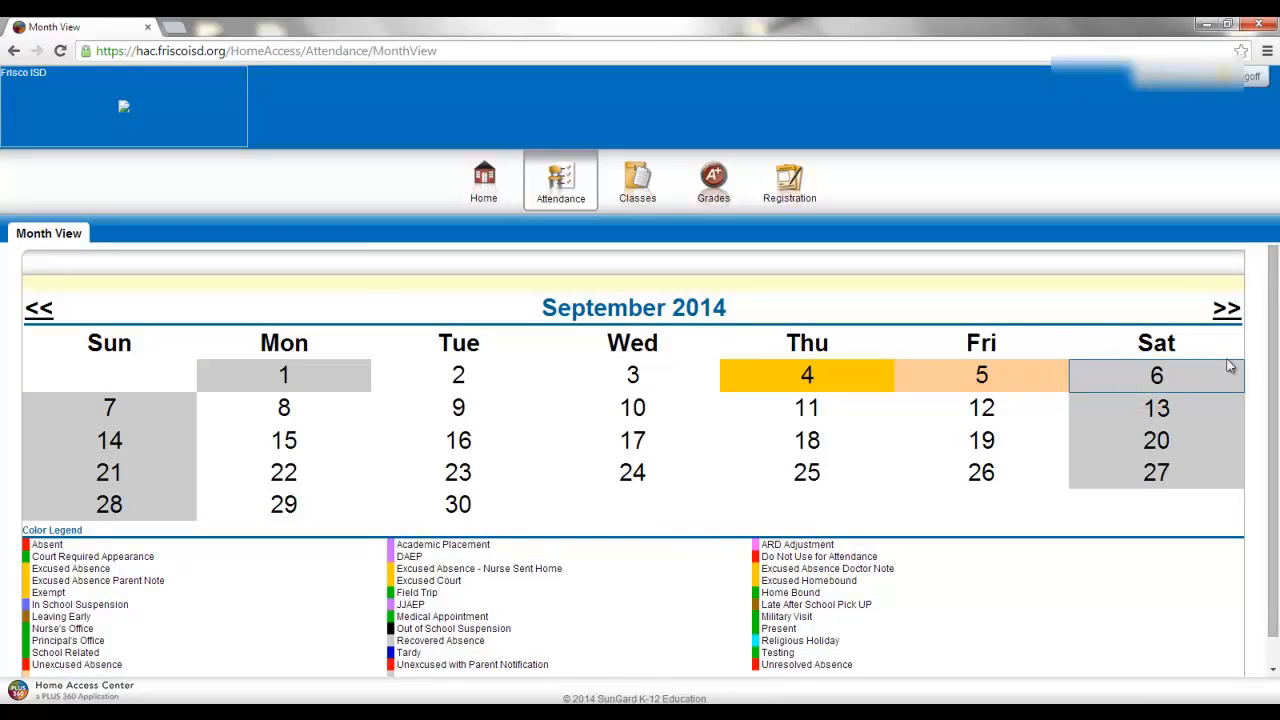
{"action": "mouse_move", "coordinate": [650, 219]}
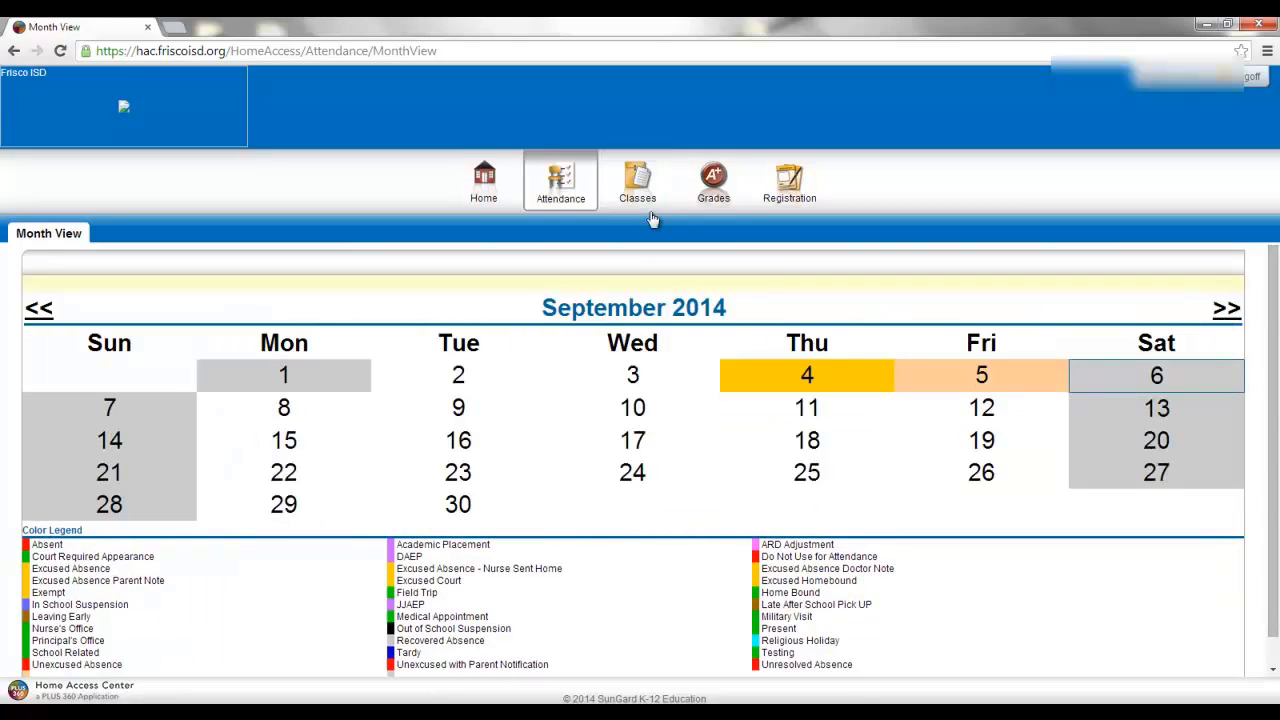
{"action": "left_click", "coordinate": [637, 180]}
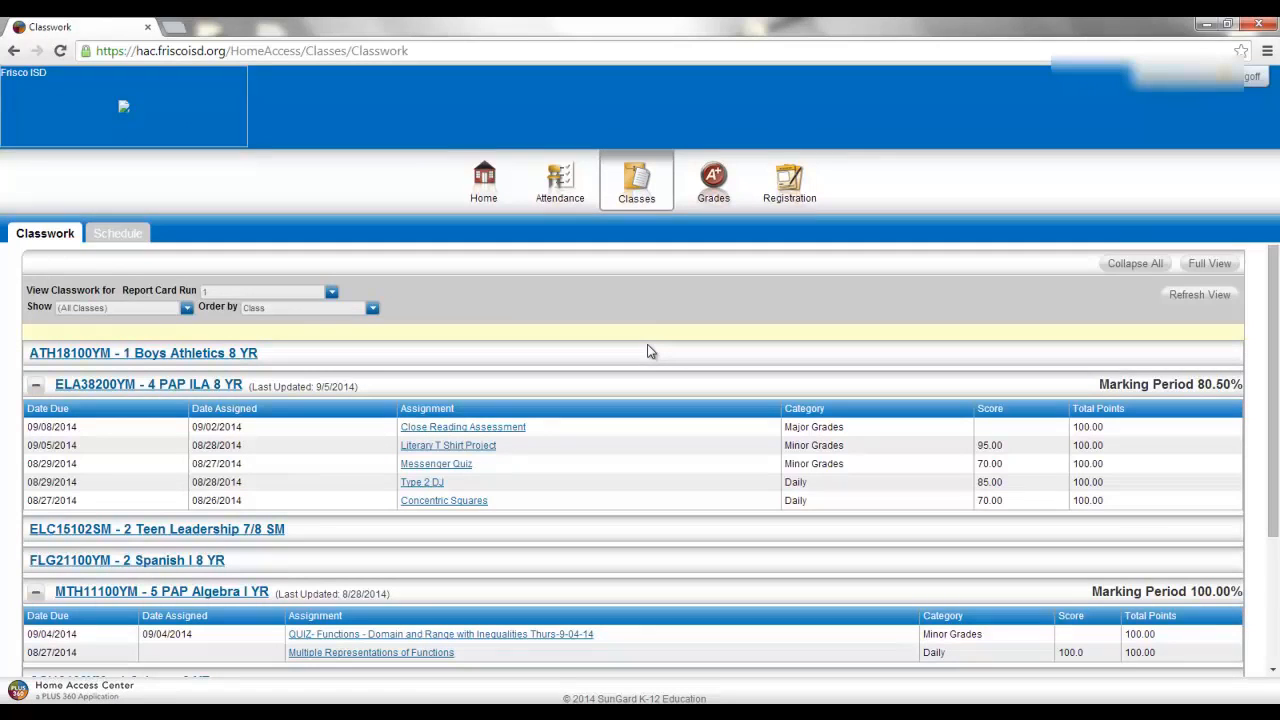
{"action": "mouse_move", "coordinate": [611, 352]}
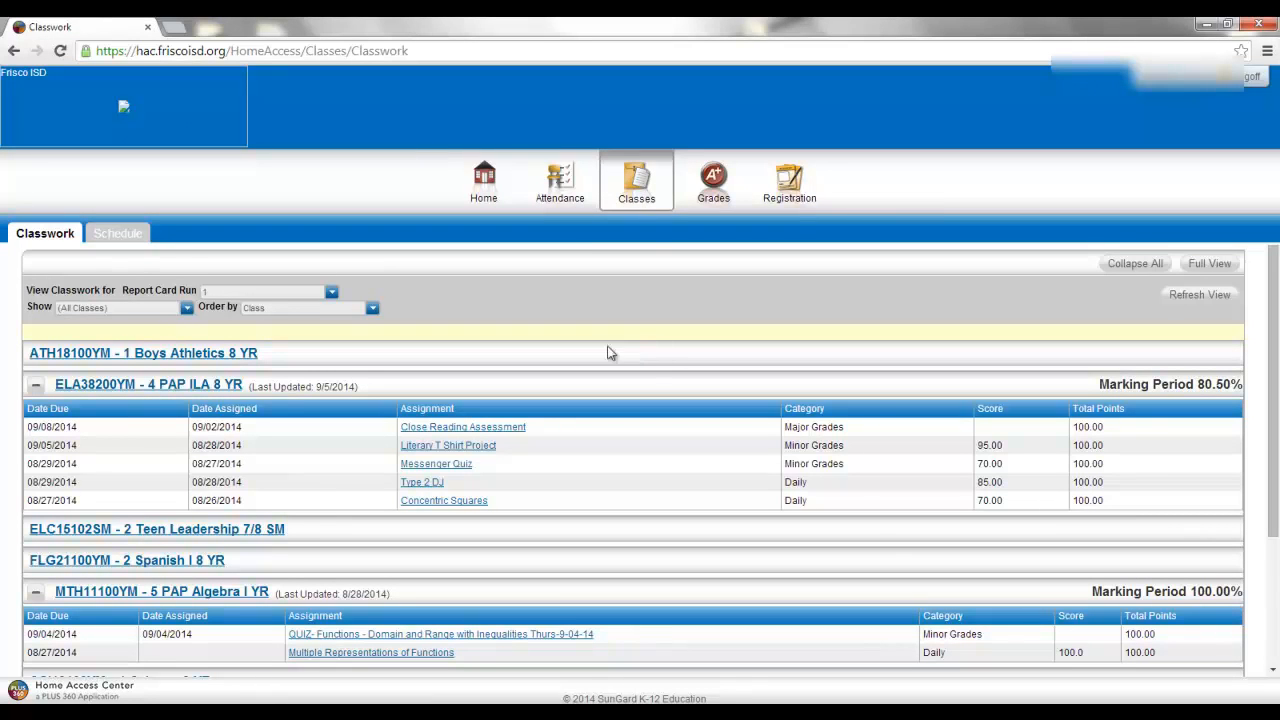
{"action": "mouse_move", "coordinate": [145, 568]}
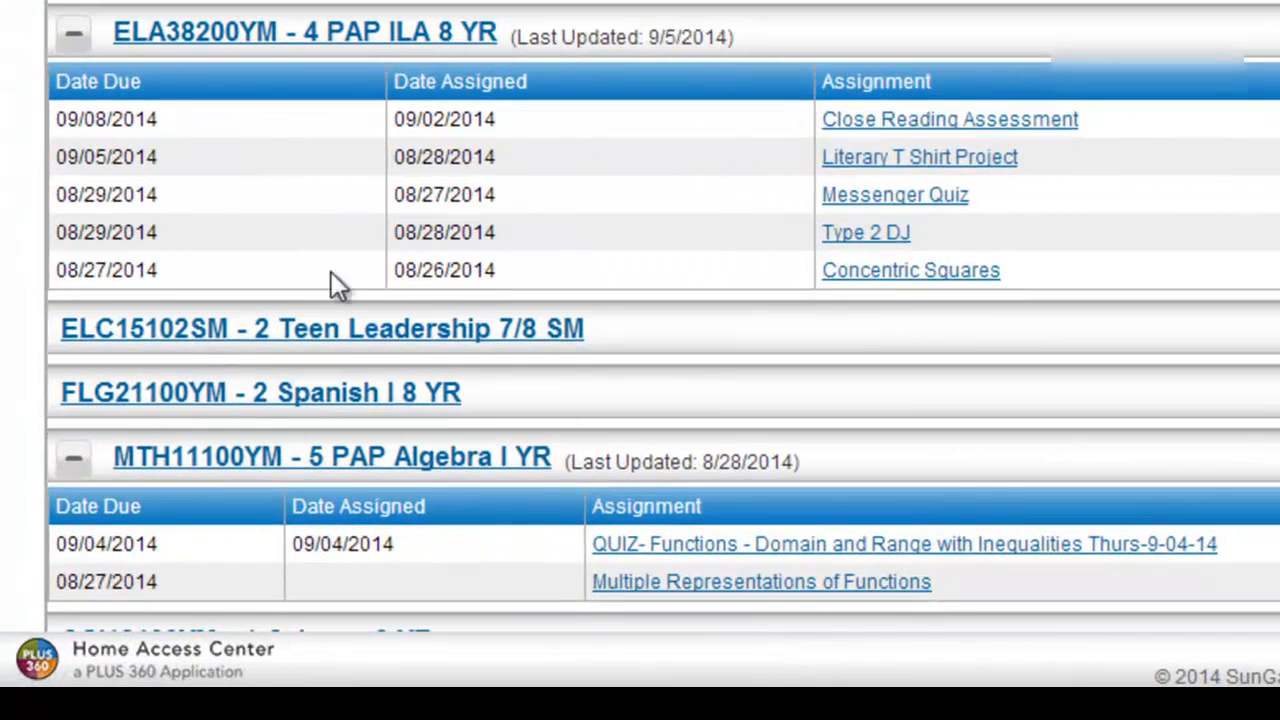
{"action": "mouse_move", "coordinate": [570, 308]}
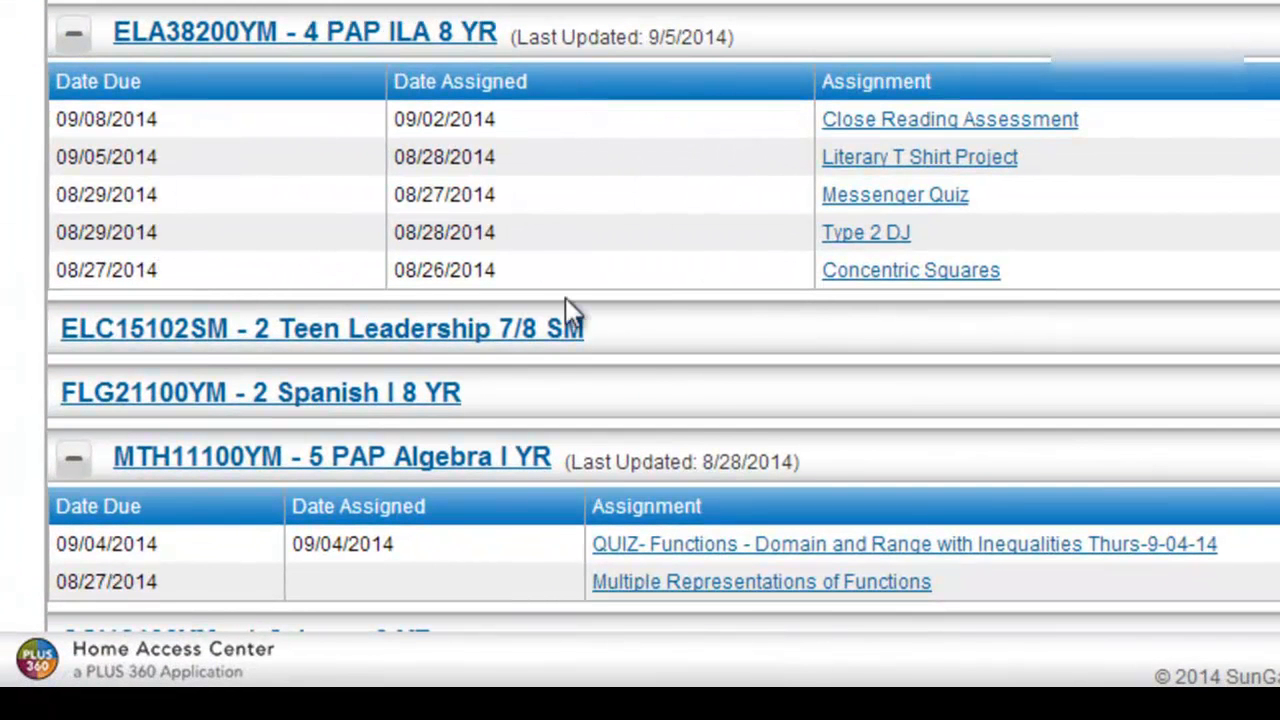
{"action": "mouse_move", "coordinate": [930, 15]}
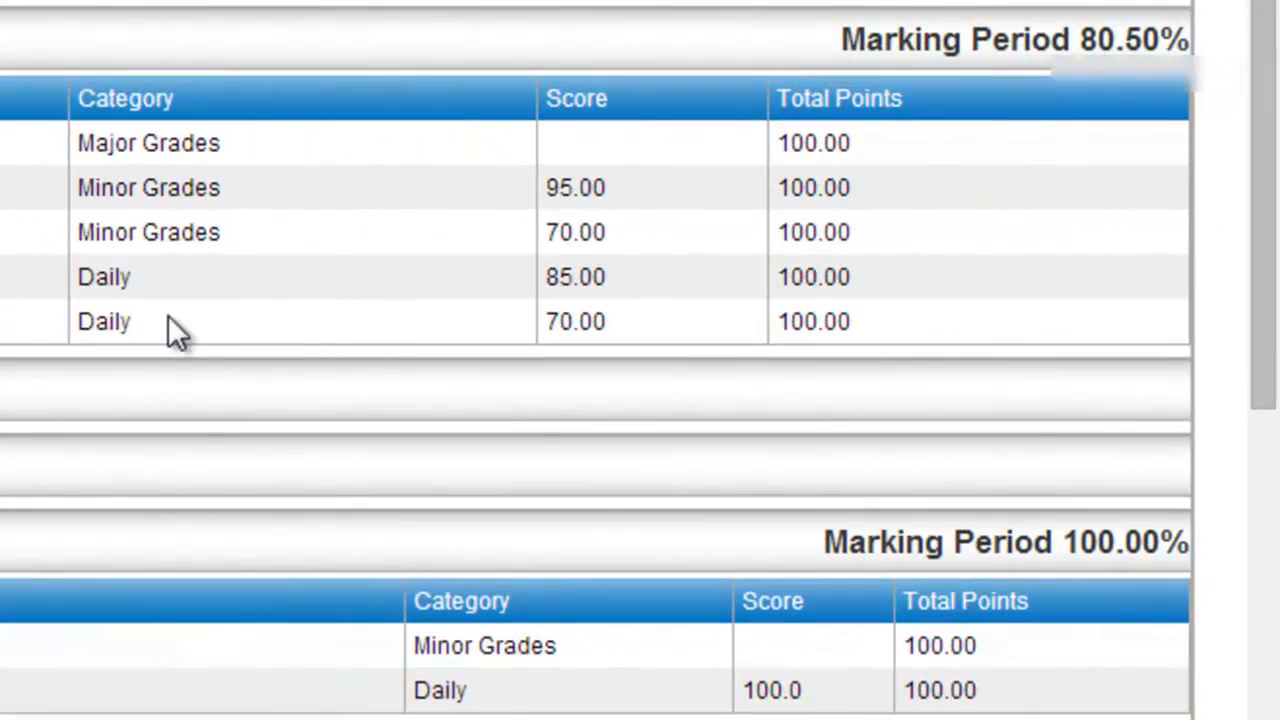
{"action": "mouse_move", "coordinate": [640, 318]}
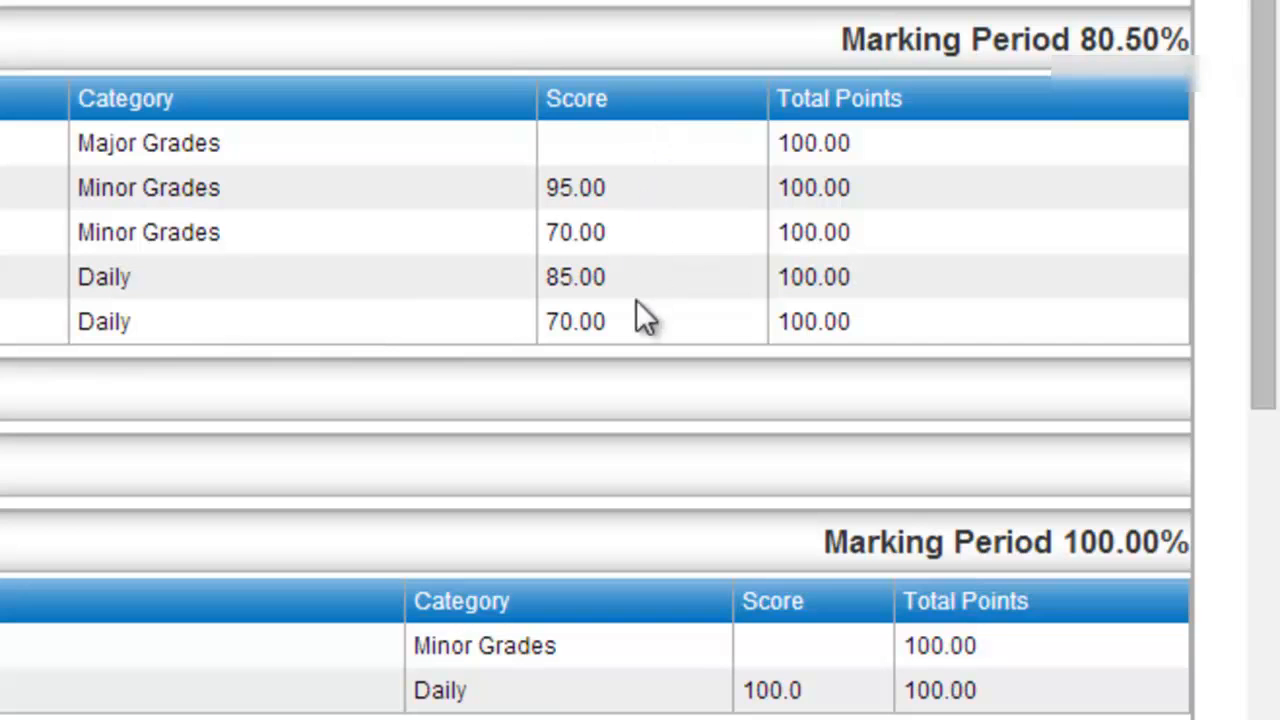
{"action": "mouse_move", "coordinate": [765, 200]}
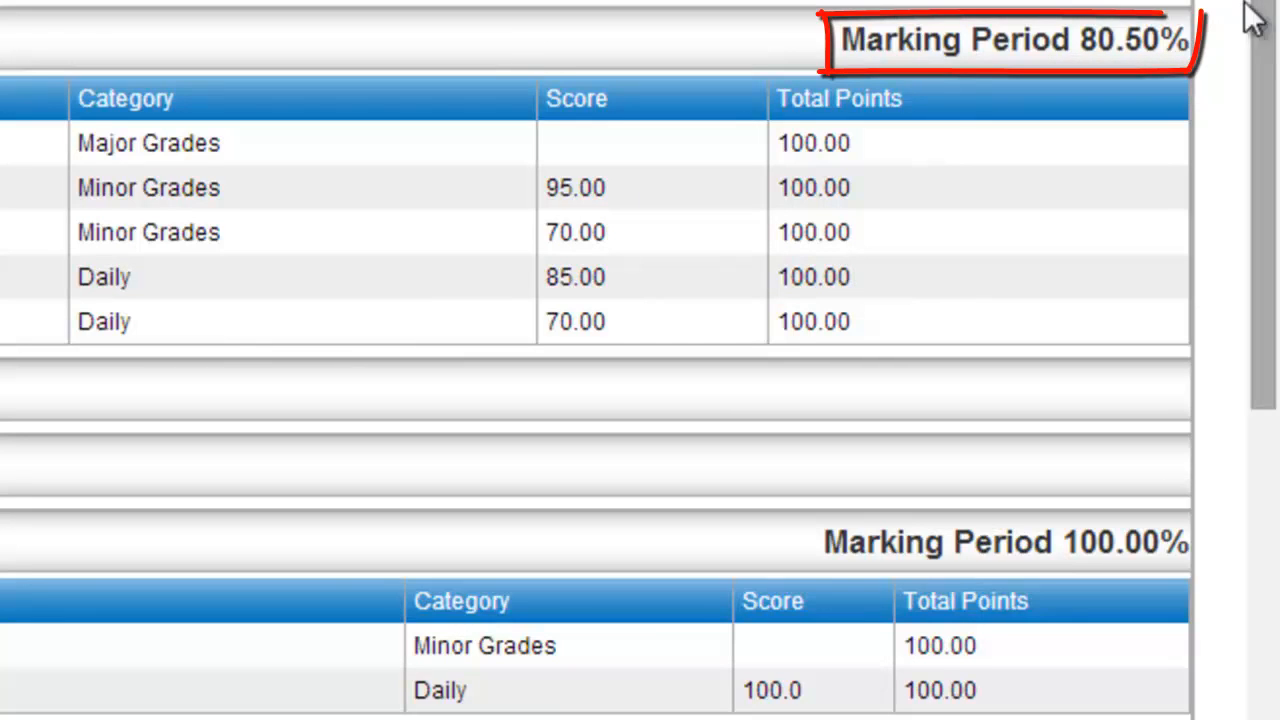
{"action": "mouse_move", "coordinate": [810, 10]}
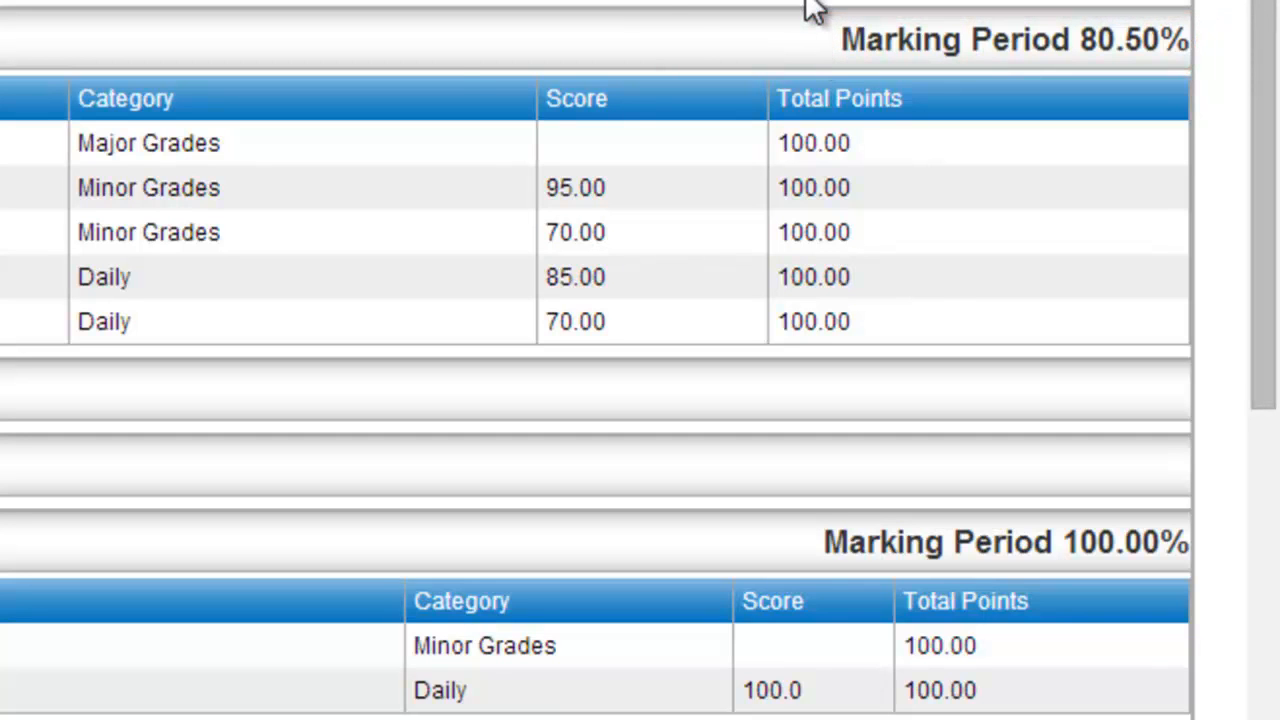
{"action": "mouse_move", "coordinate": [548, 158]}
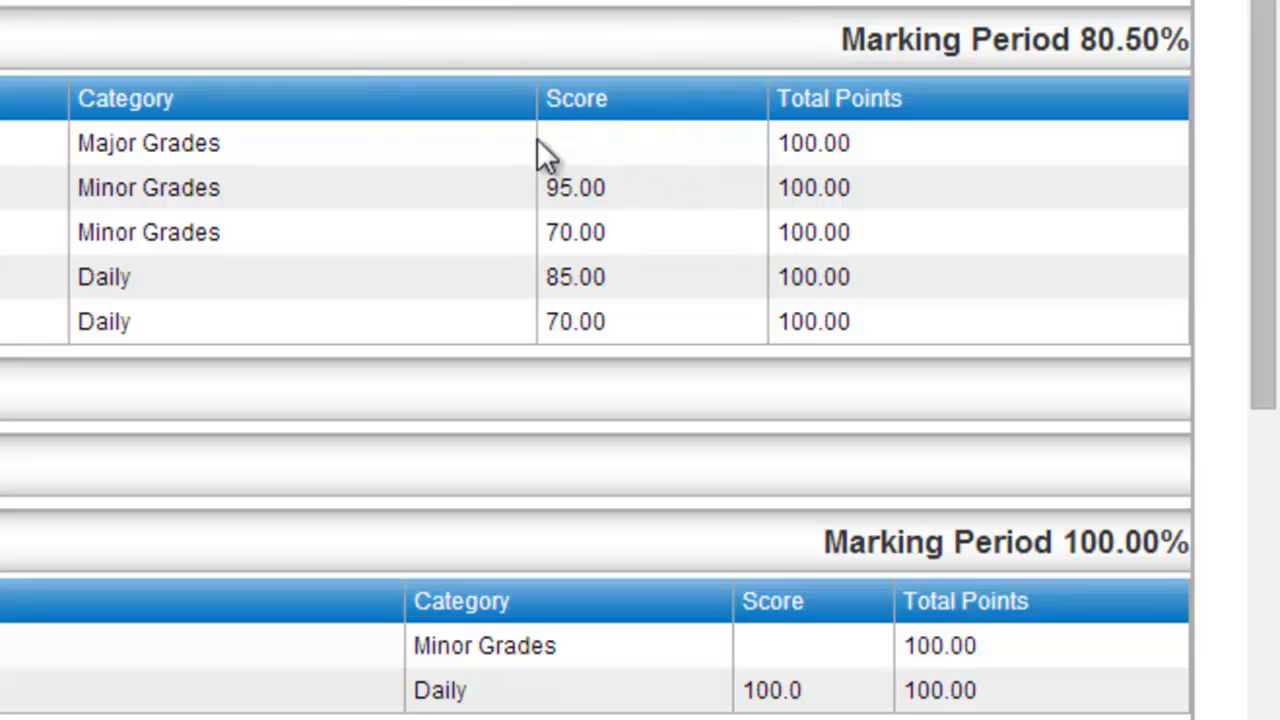
{"action": "mouse_move", "coordinate": [530, 150]}
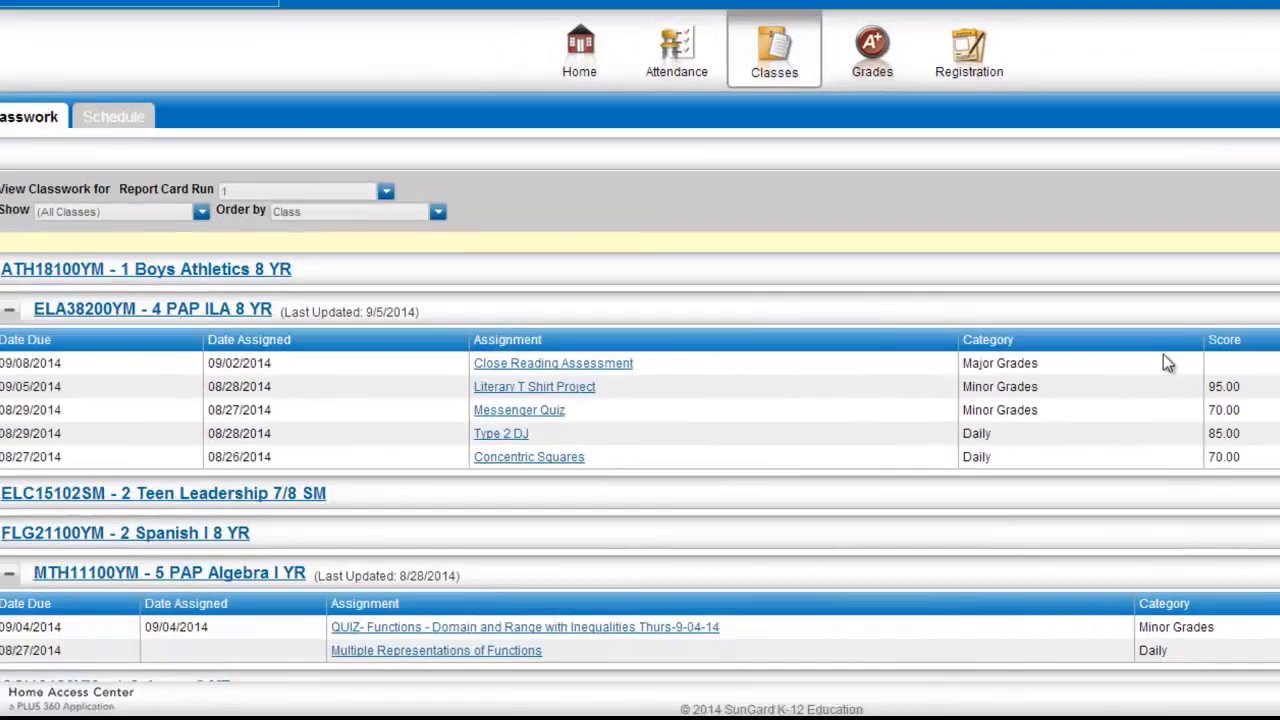
{"action": "left_click", "coordinate": [552, 363]}
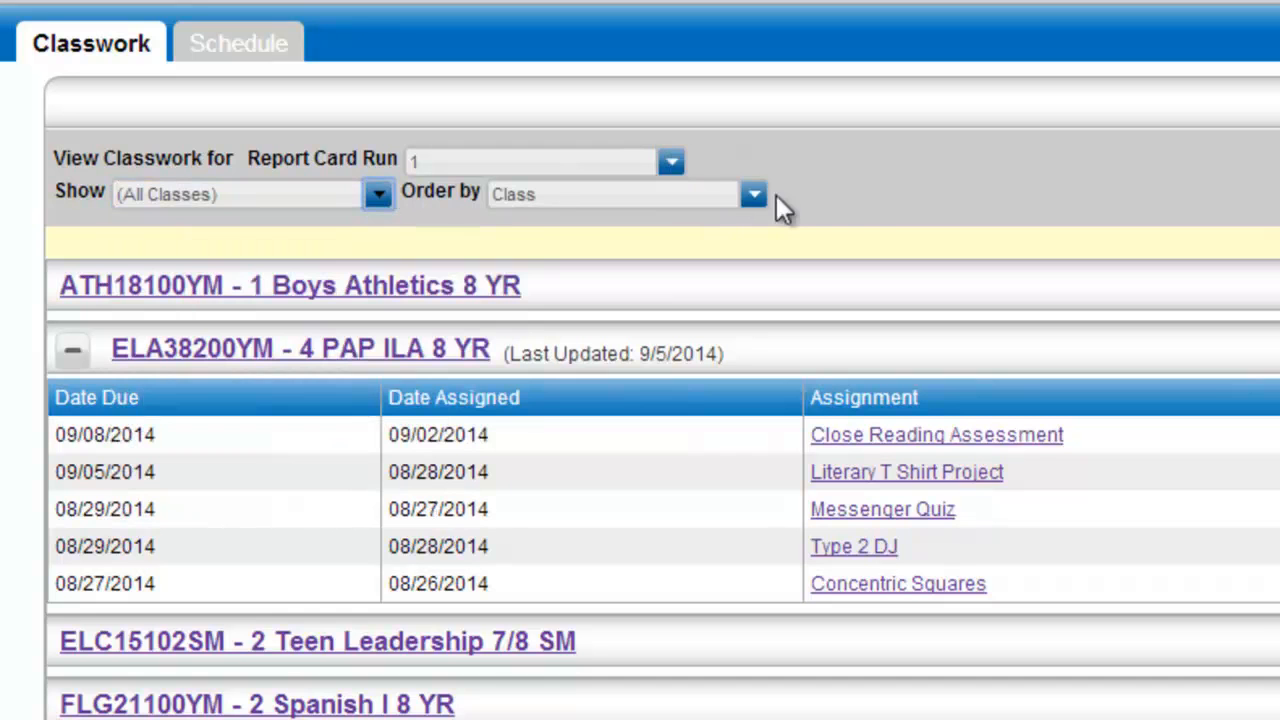
{"action": "left_click", "coordinate": [753, 194]}
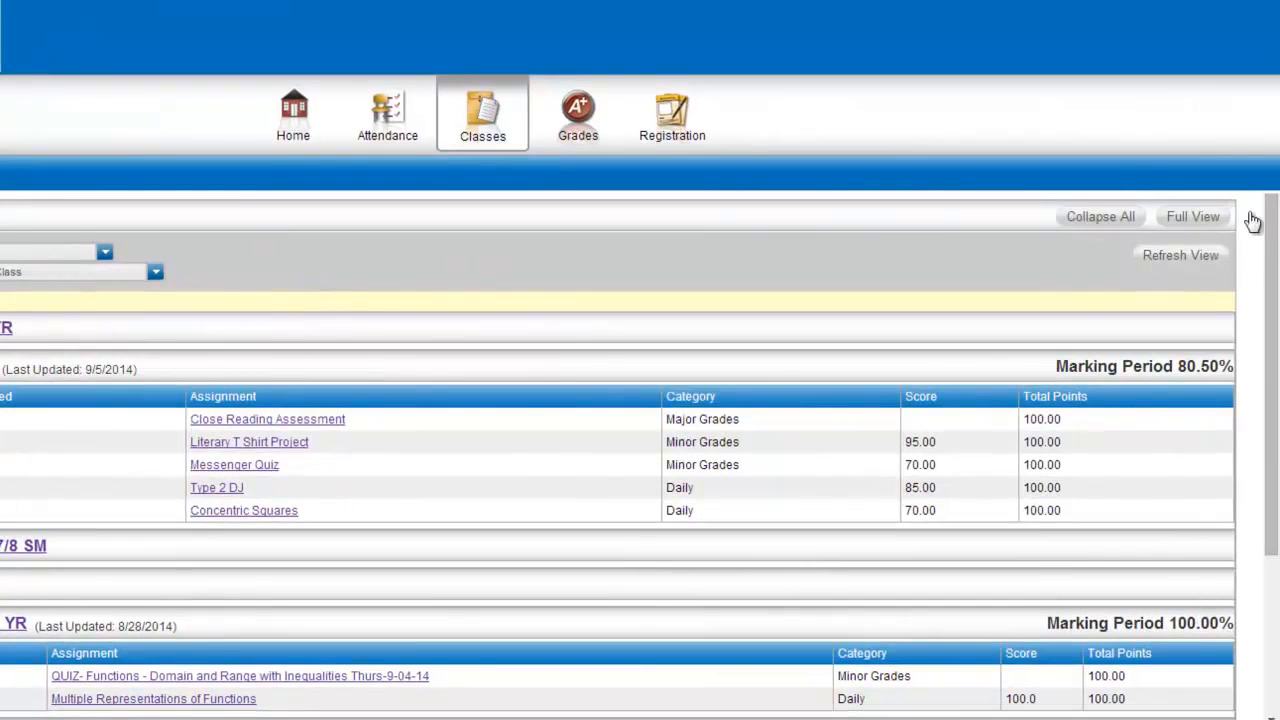
{"action": "mouse_move", "coordinate": [789, 270]}
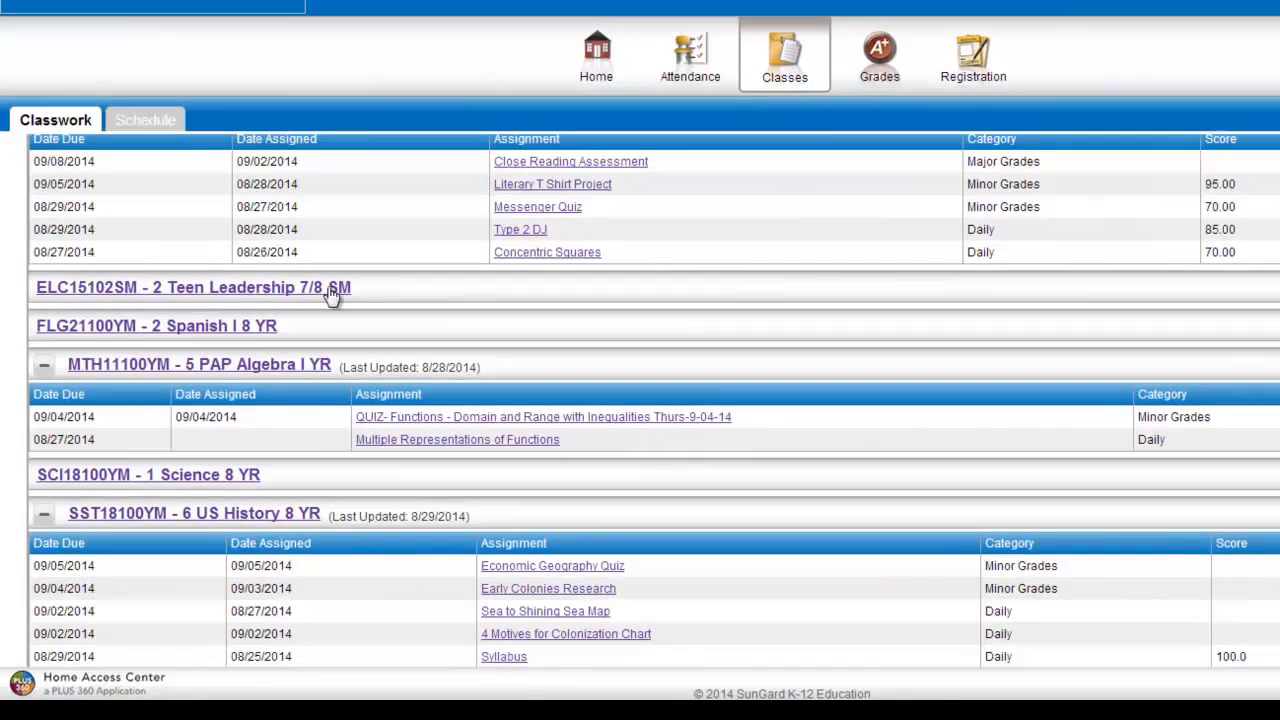
{"action": "scroll", "scroll_direction": "down", "scroll_amount": 3}
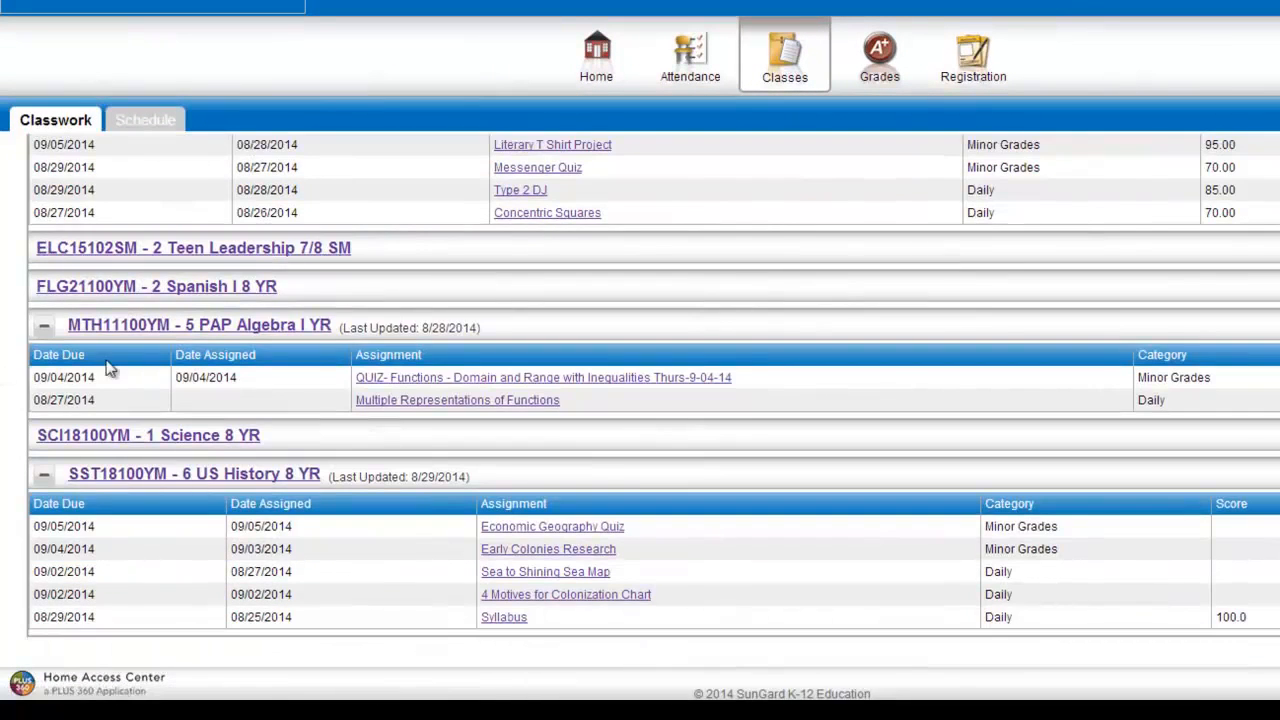
{"action": "scroll", "scroll_direction": "up", "scroll_amount": 3}
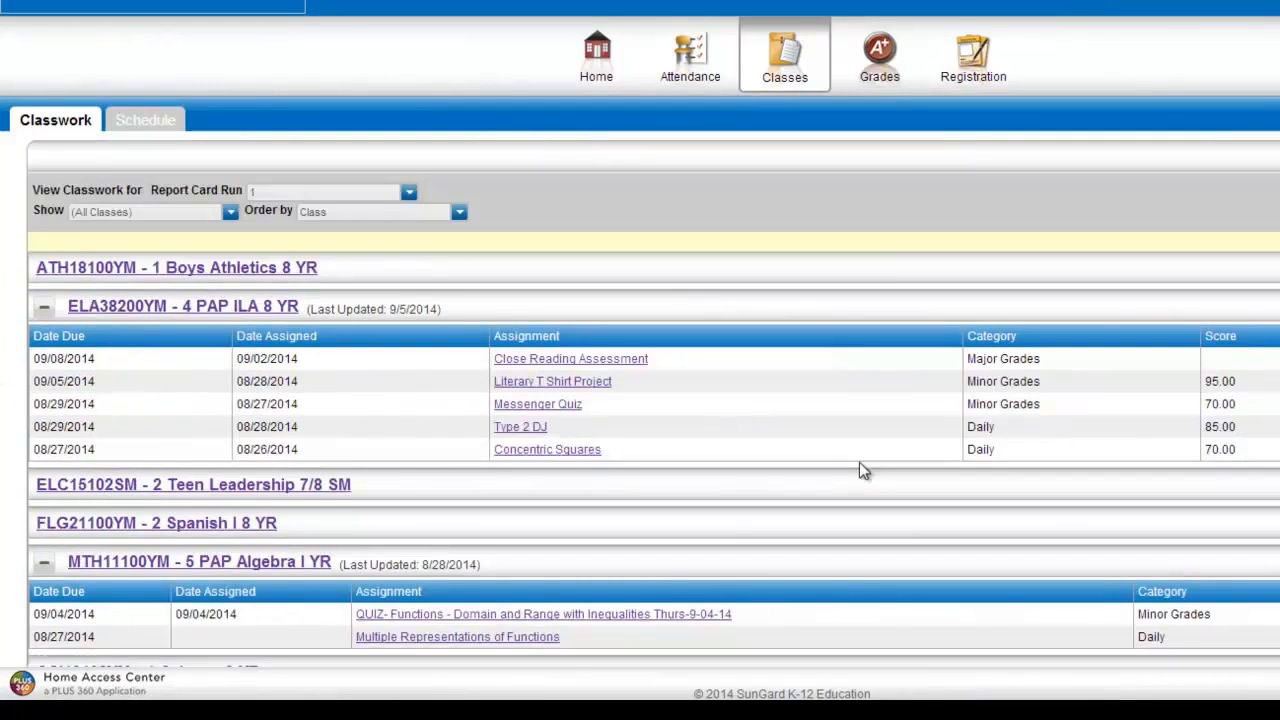
{"action": "mouse_move", "coordinate": [879, 55]}
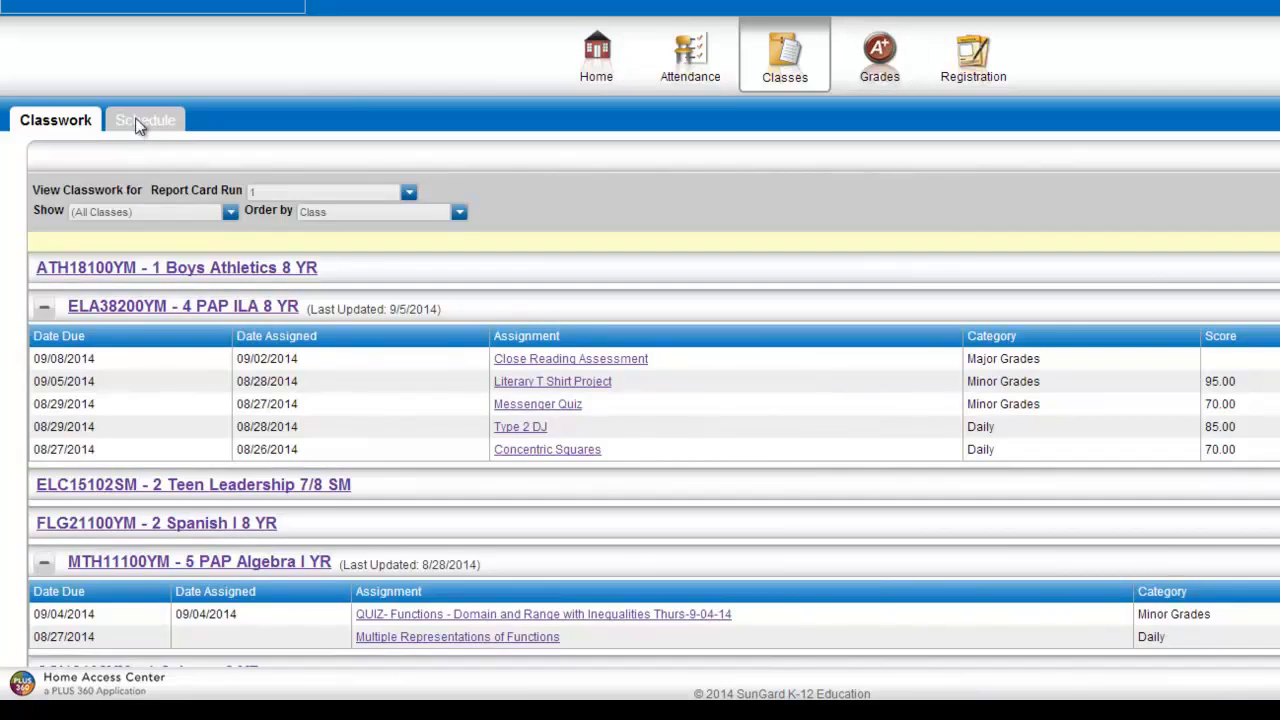
{"action": "left_click", "coordinate": [144, 120]}
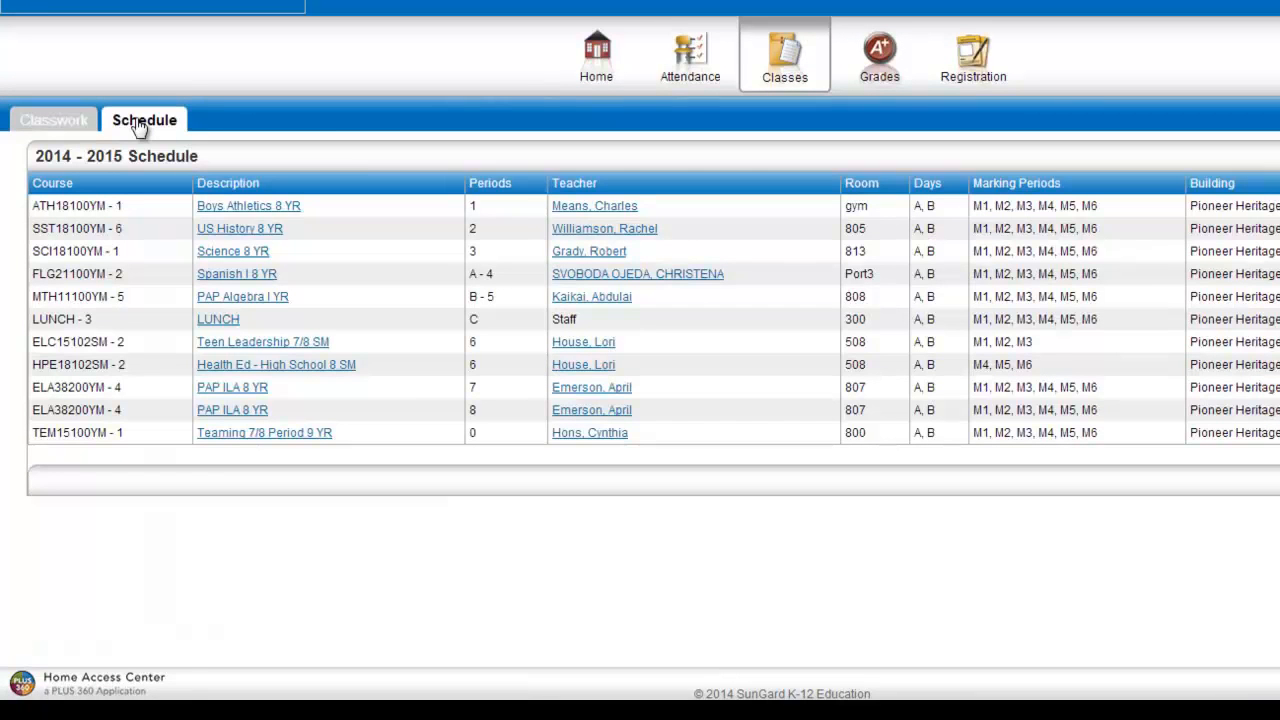
{"action": "mouse_move", "coordinate": [252, 462]}
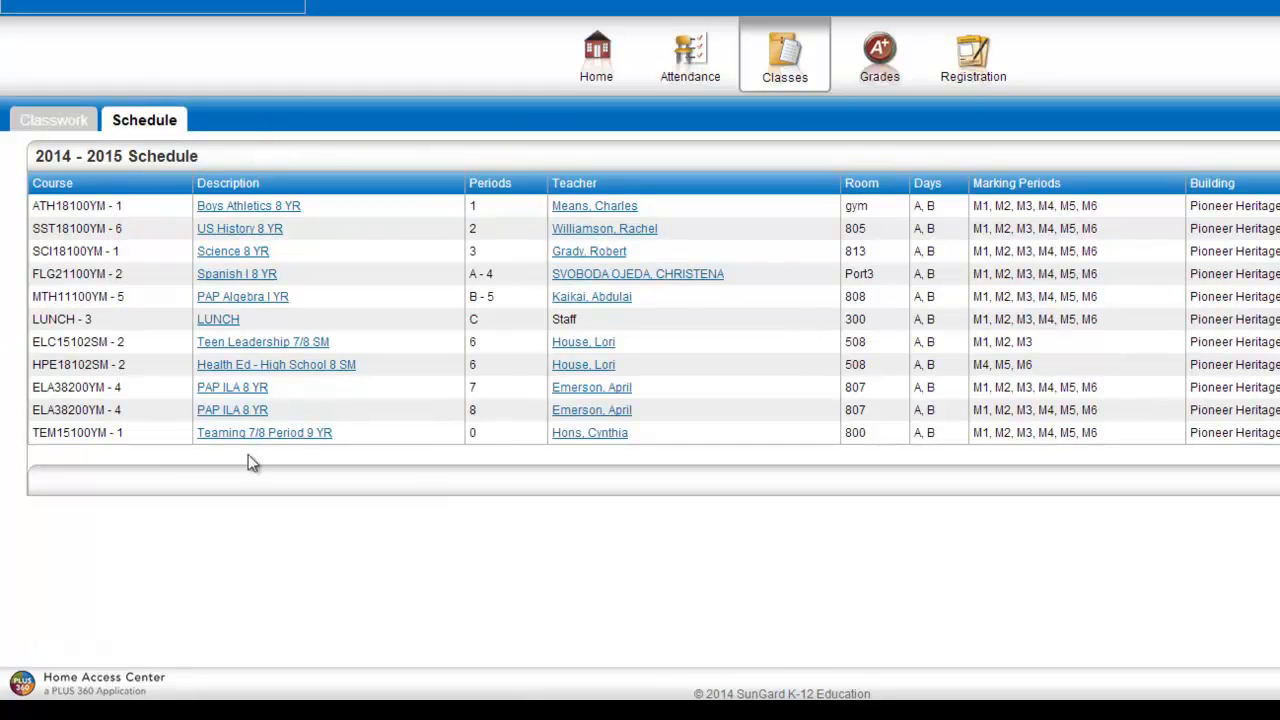
{"action": "mouse_move", "coordinate": [503, 445]}
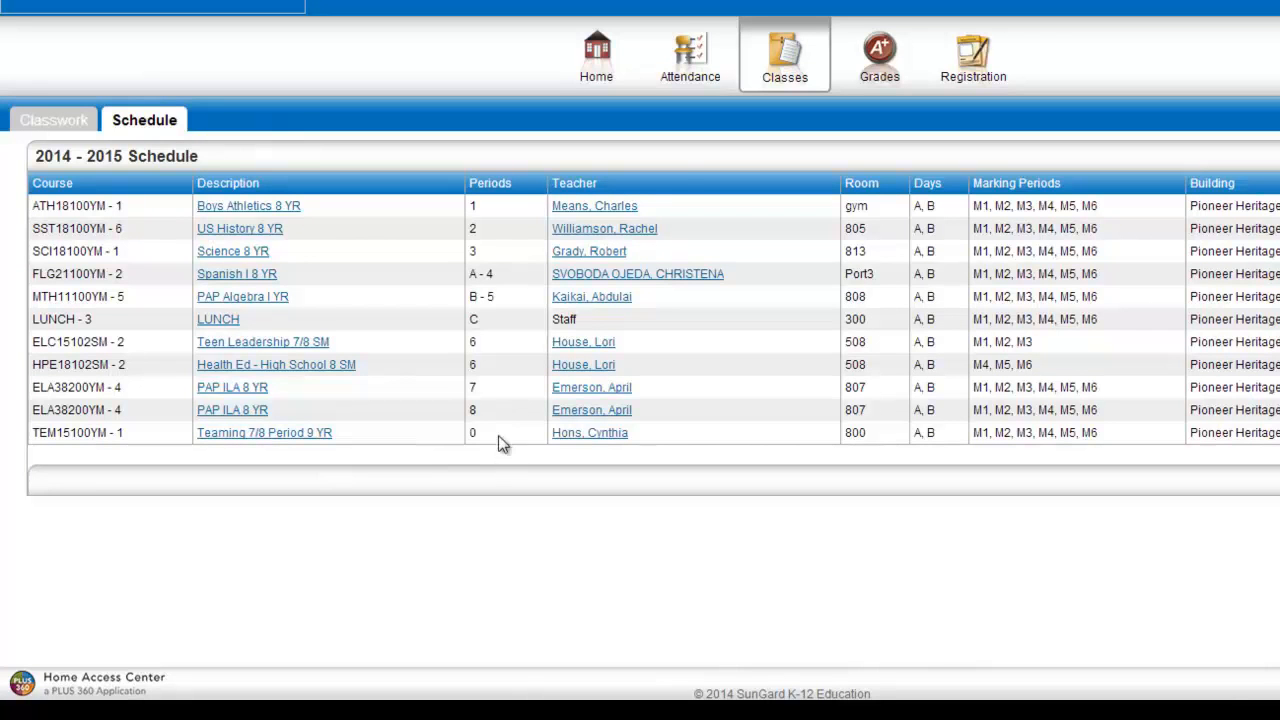
{"action": "mouse_move", "coordinate": [623, 206]}
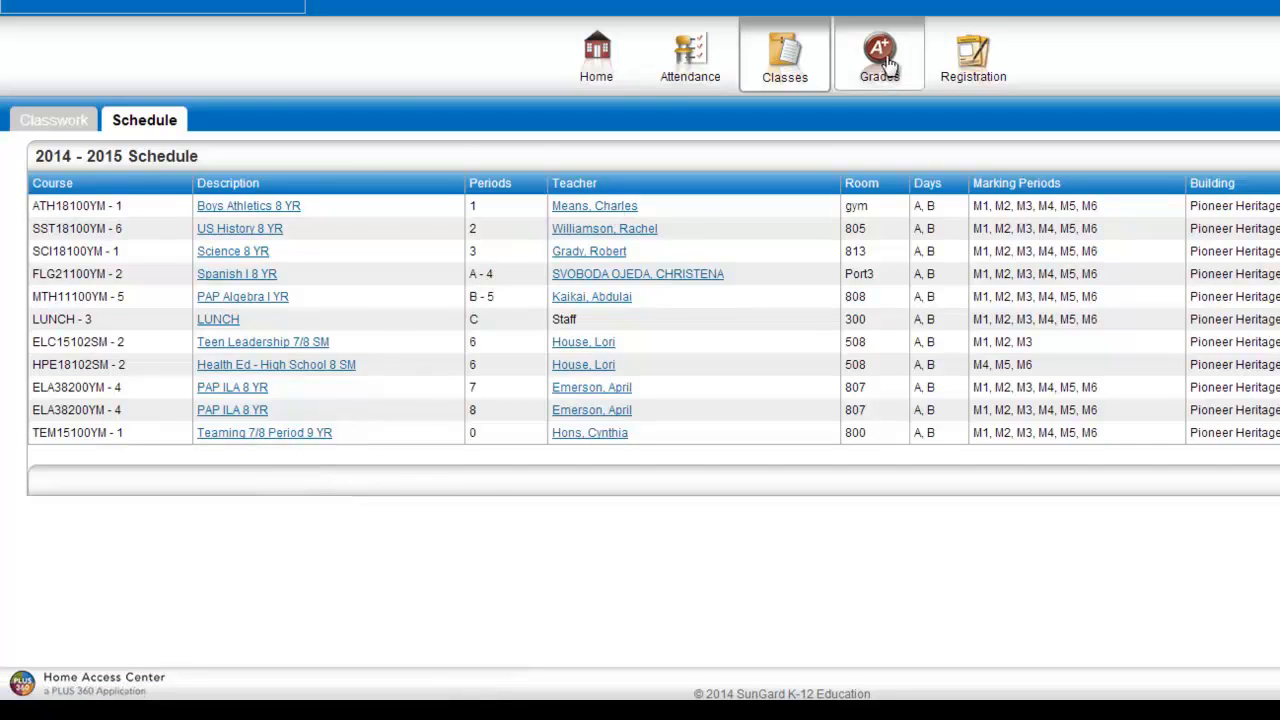
Open the Grades section's Interim Progress Report tab, which has no reports yet
{"action": "left_click", "coordinate": [878, 55]}
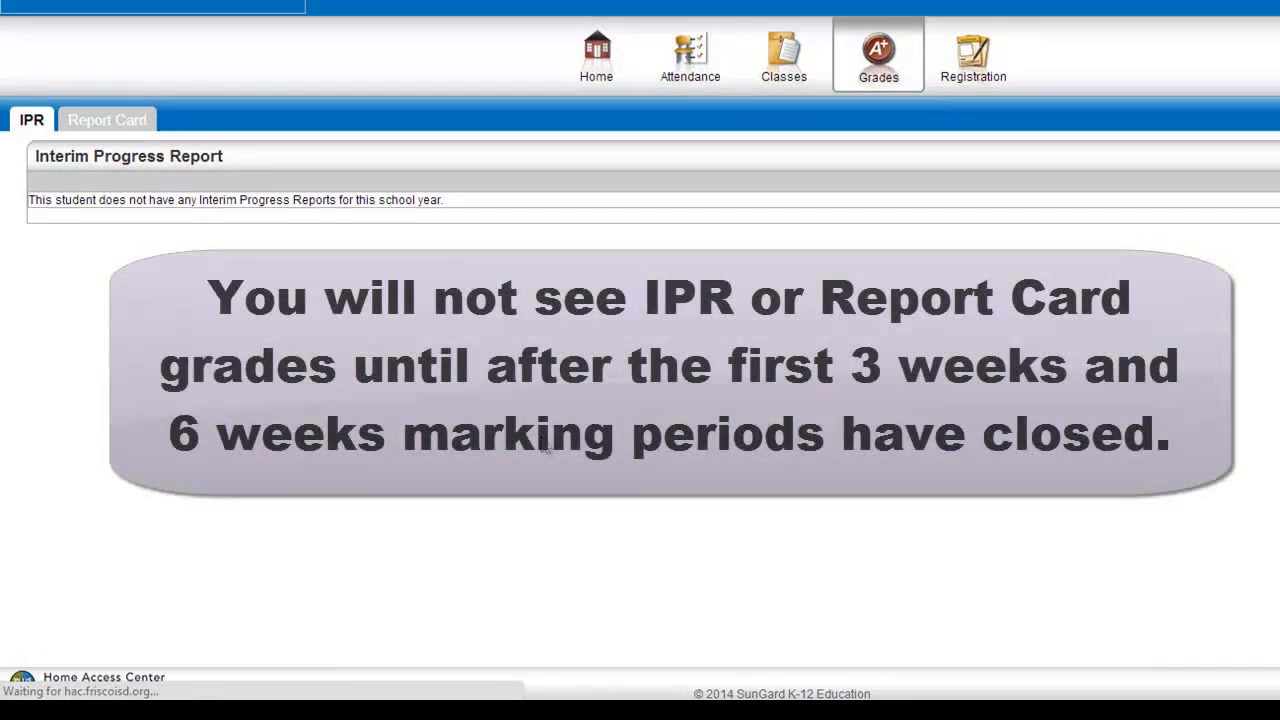